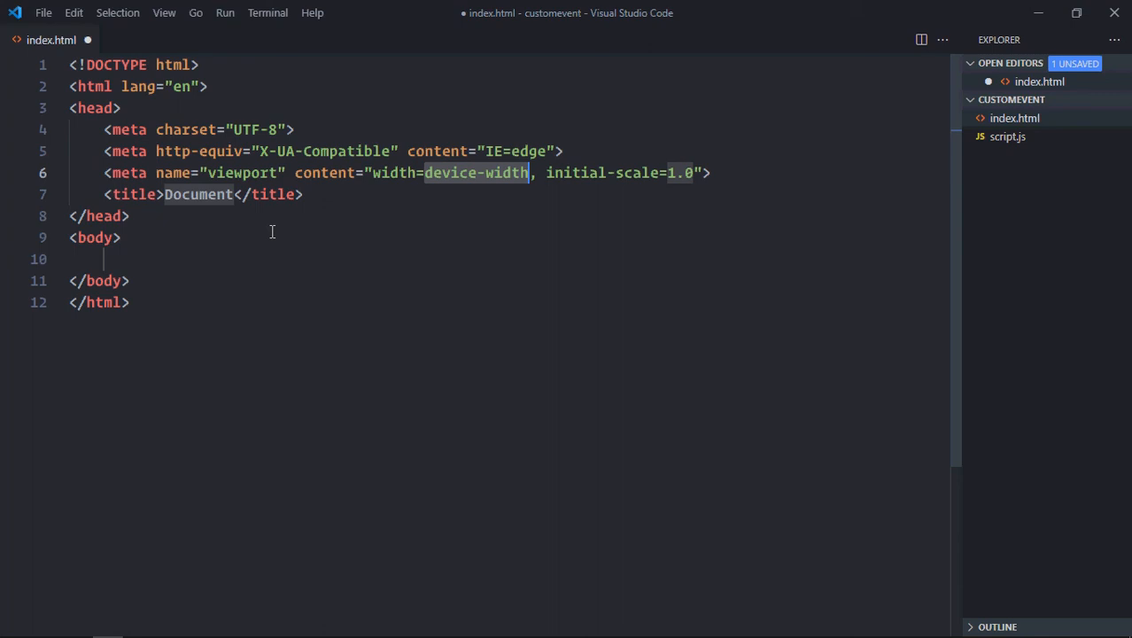
Step: Add a script tag loading script.js and a div element to index.html
type("sc")
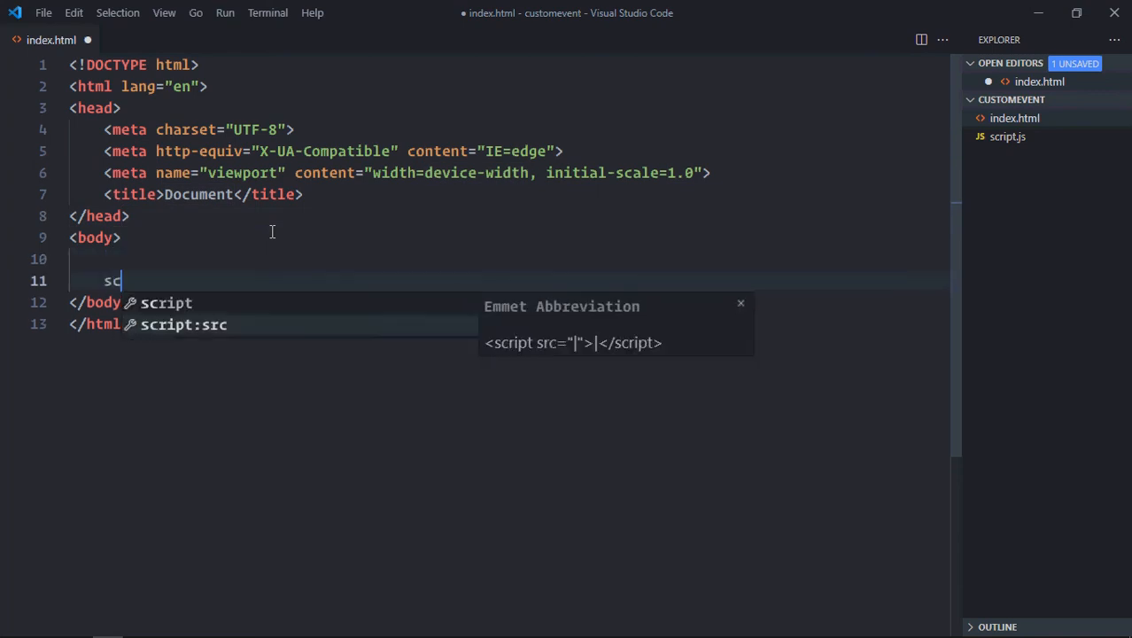
key("Tab")
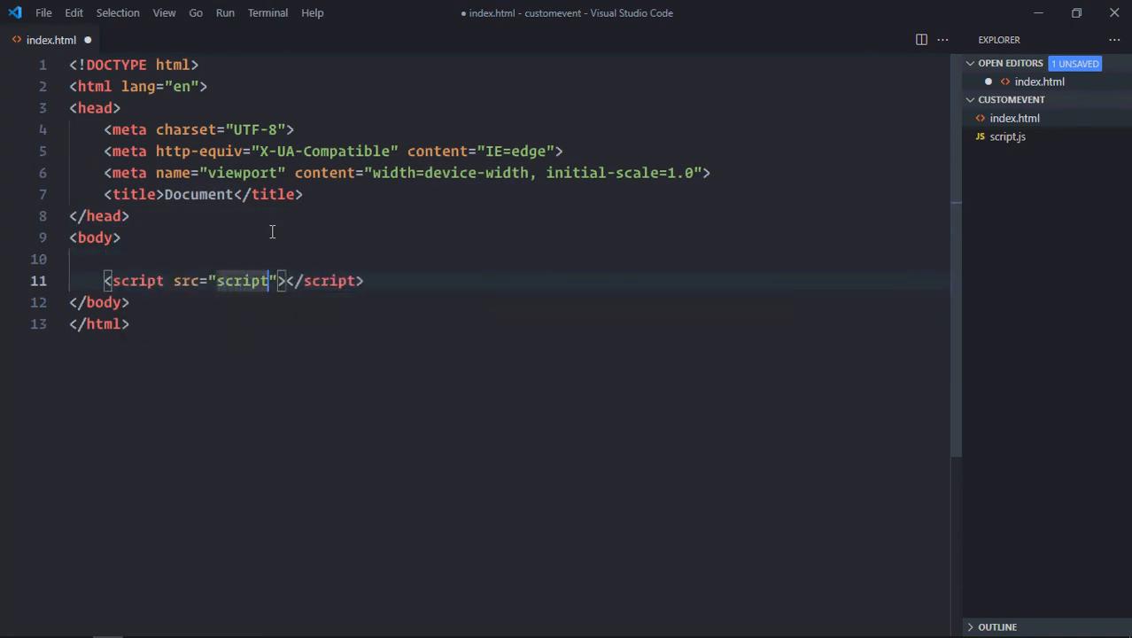
type("d")
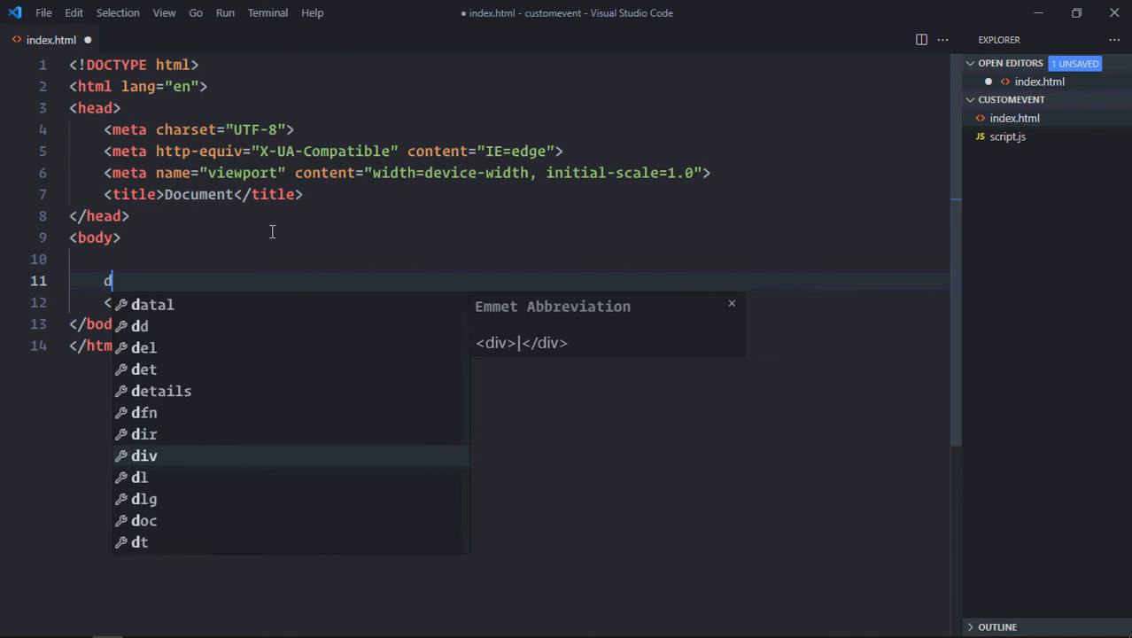
key("Tab")
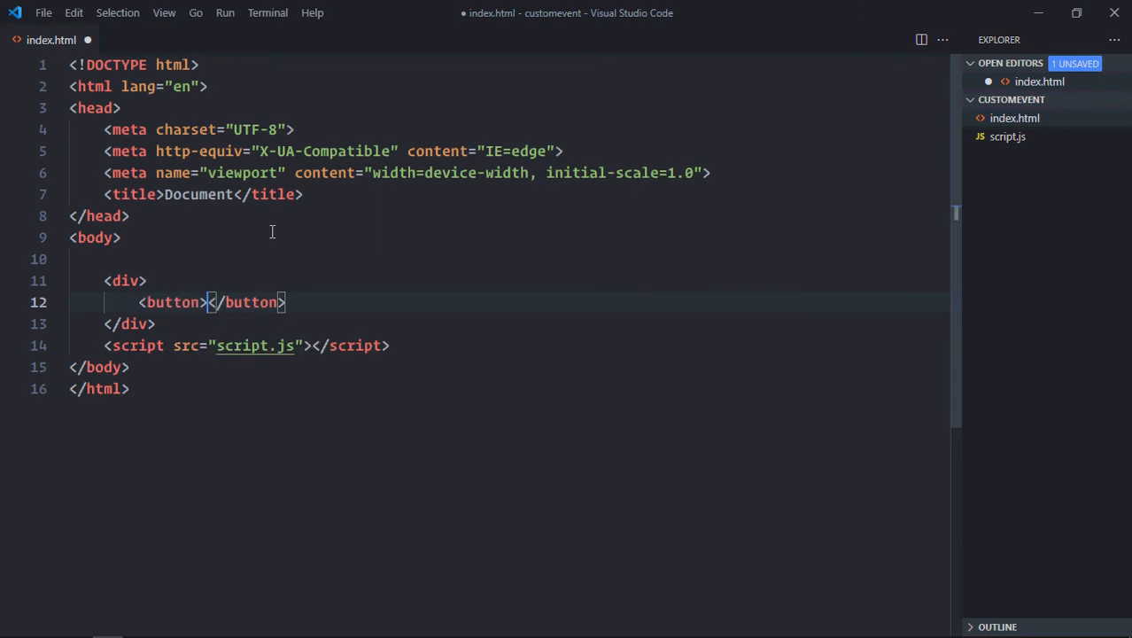
Step: Centre the div with text-align: center and give it a 'Trigger Event' button and 'Result' heading
type("Trigger E")
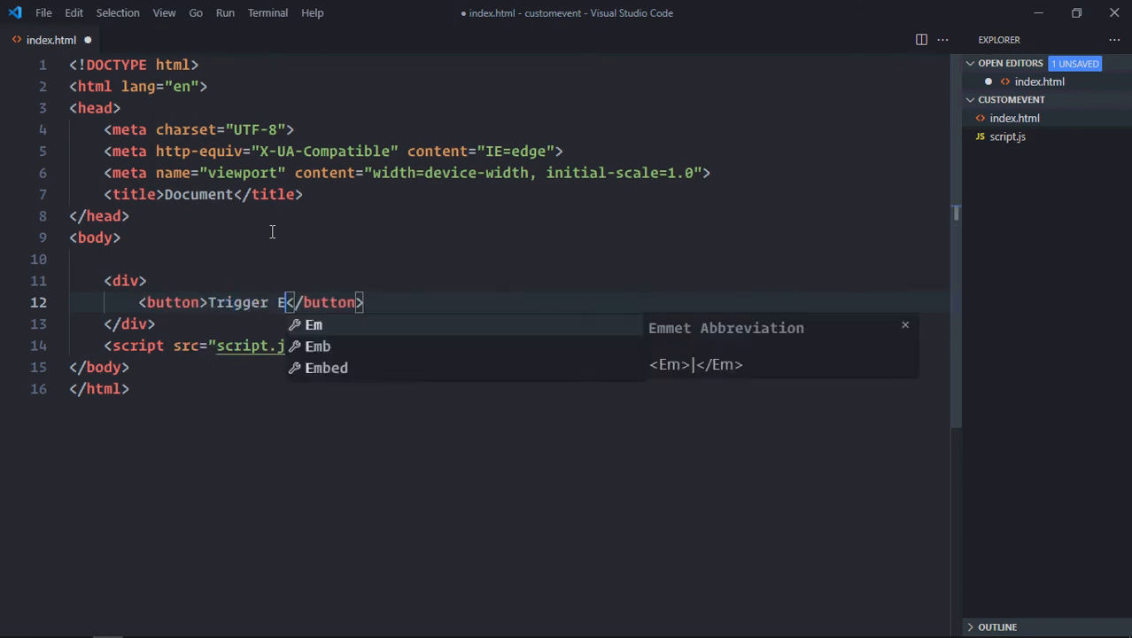
type("vent")
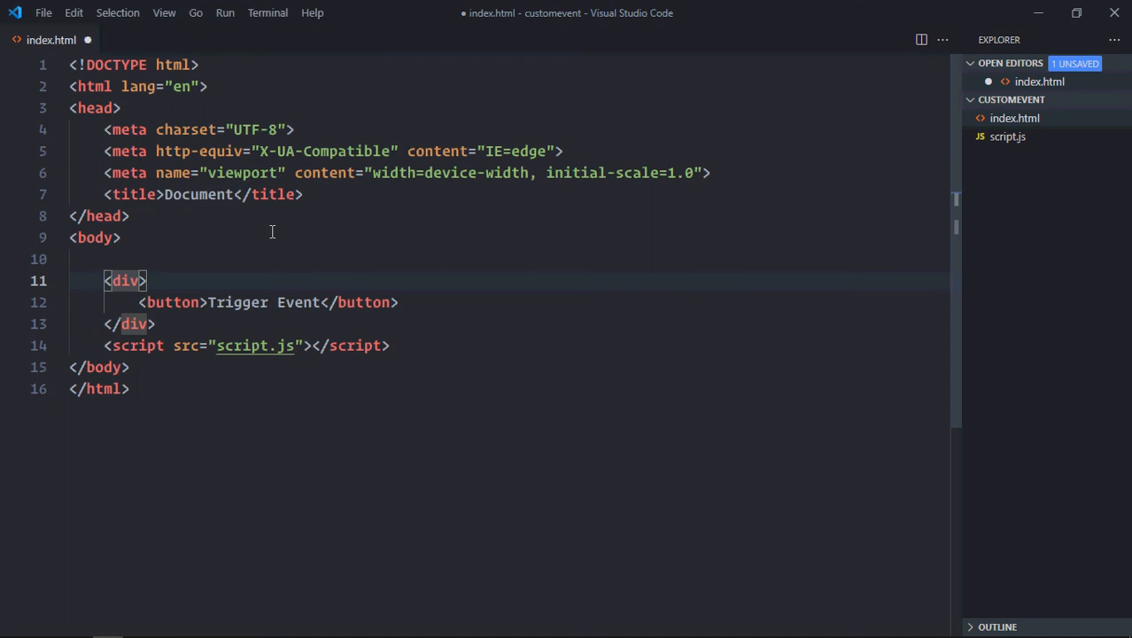
type("\" \"")
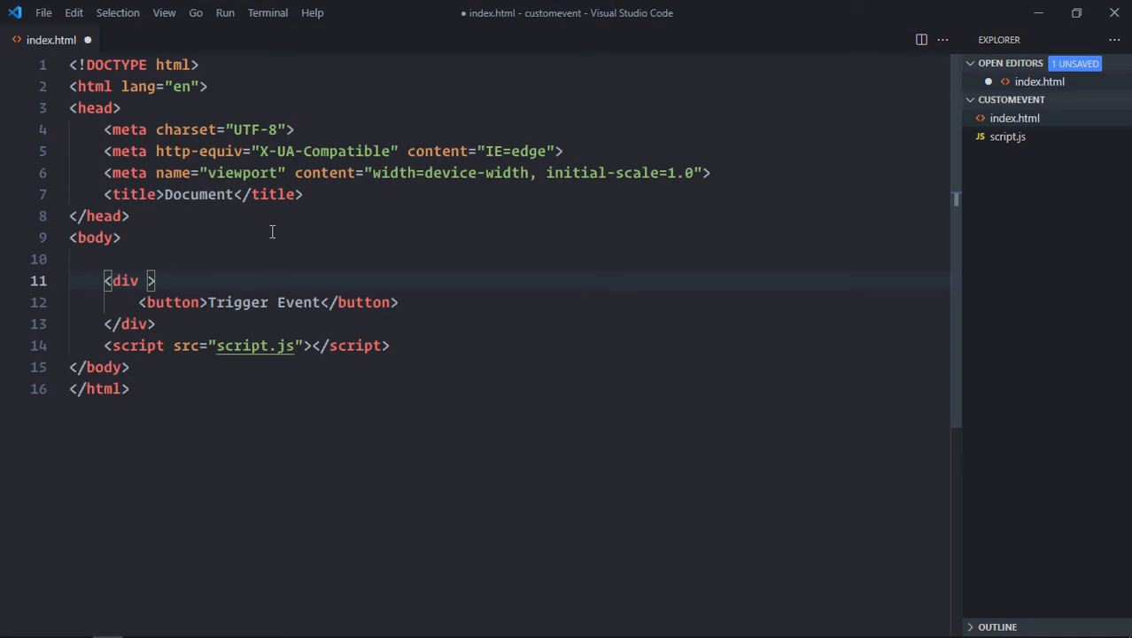
type("sy")
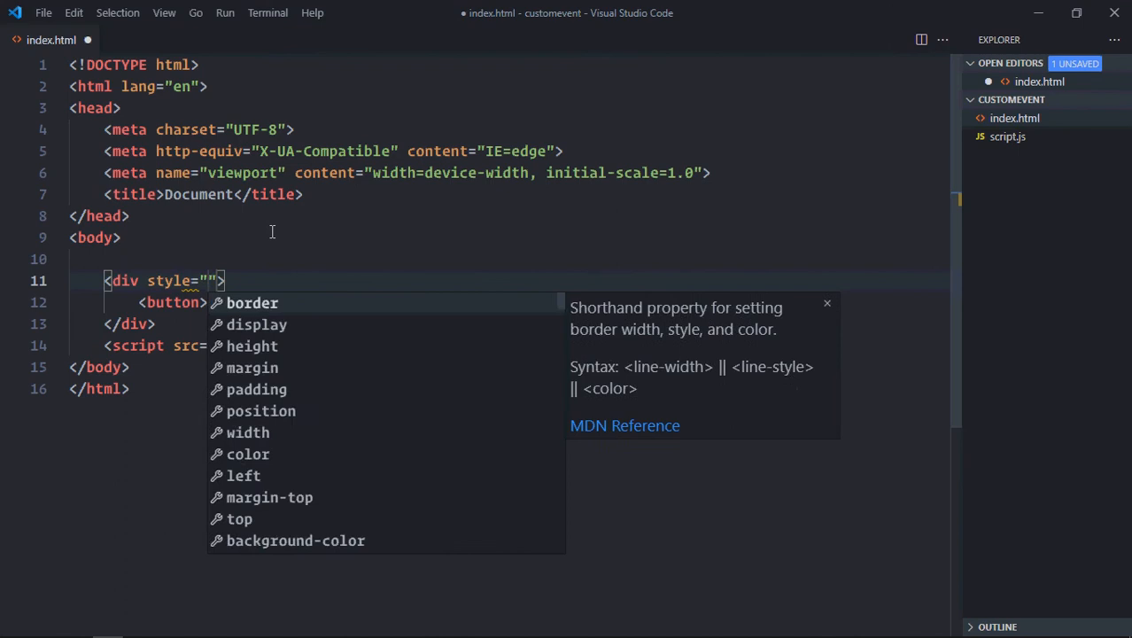
type("text-align: center;")
type("<h1></h1>")
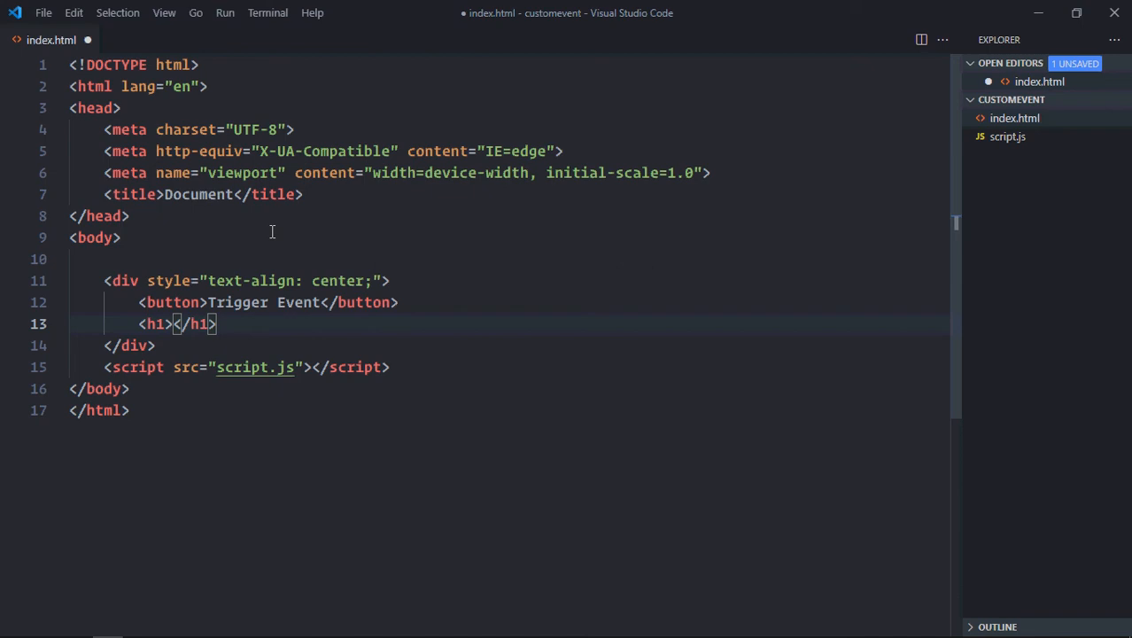
type("Result")
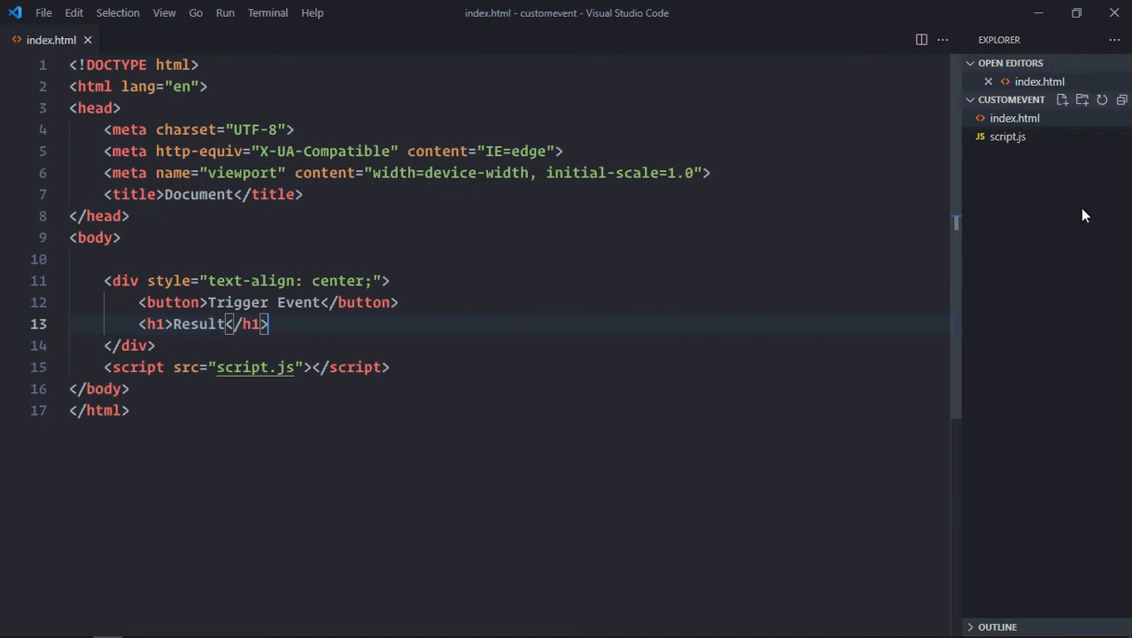
Step: In script.js, store the button and h1 as btnTrigger and result via document.querySelector
left_click(1007, 136)
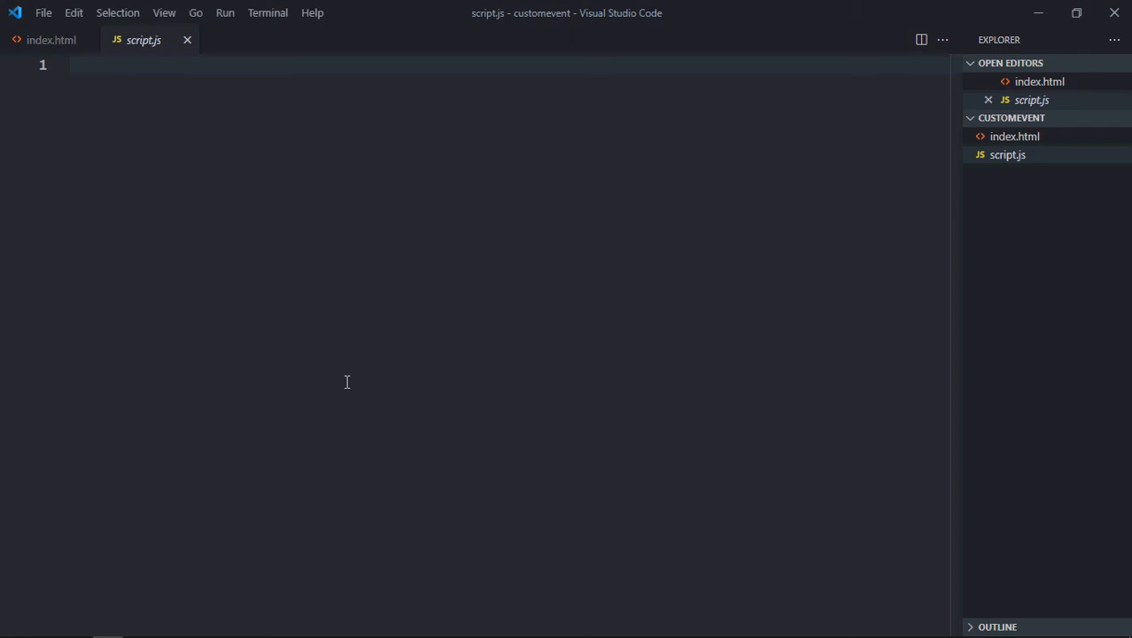
type("let btn")
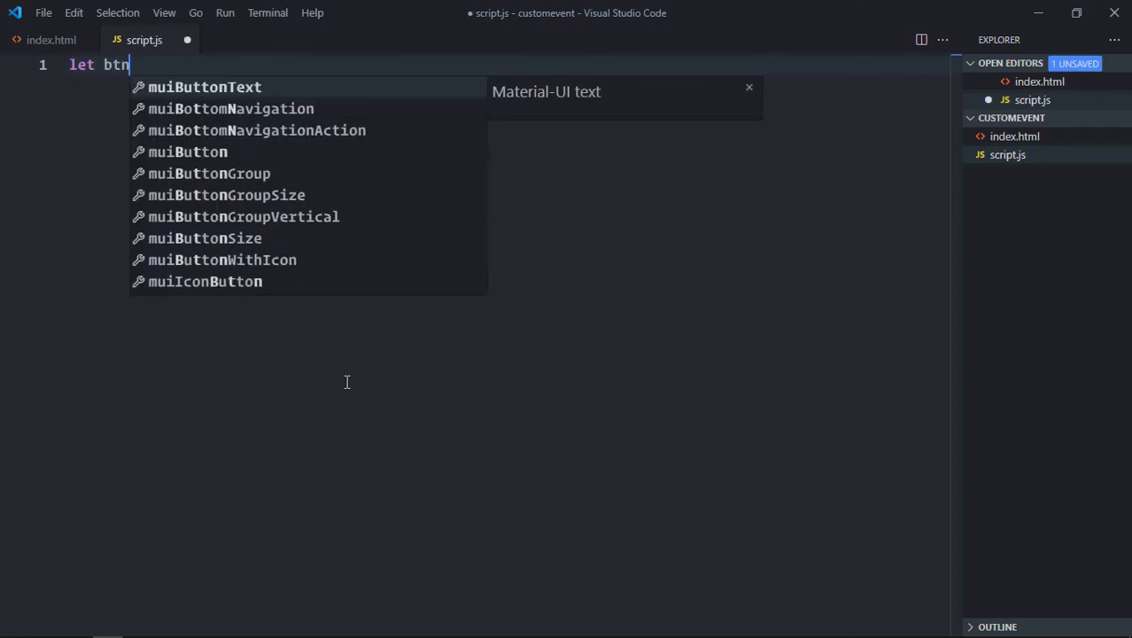
type("Trigger")
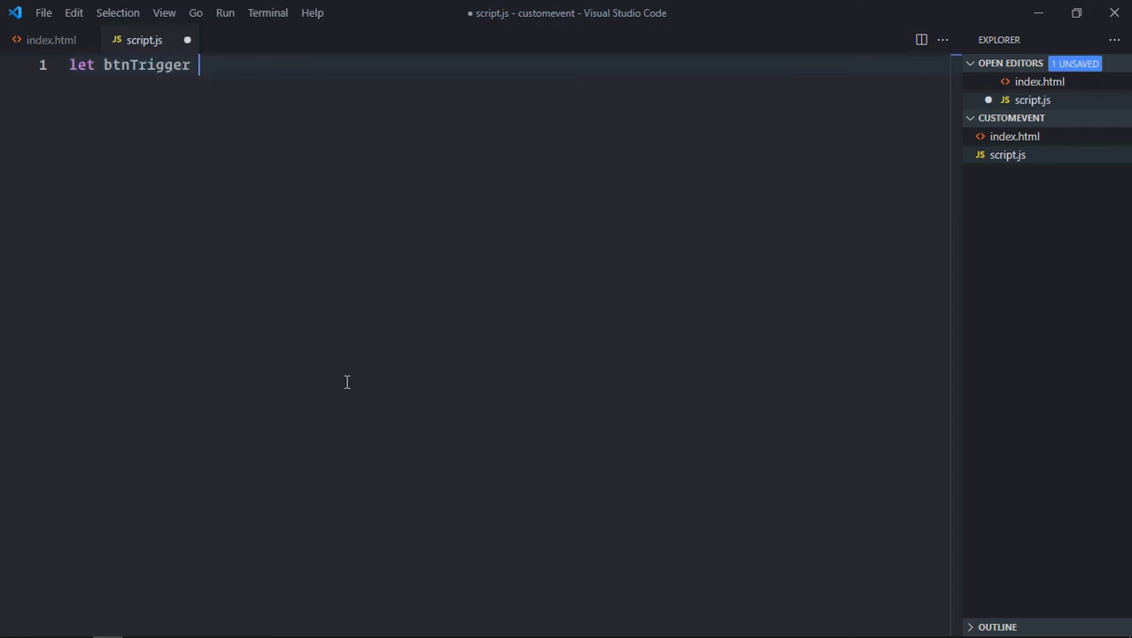
type("=")
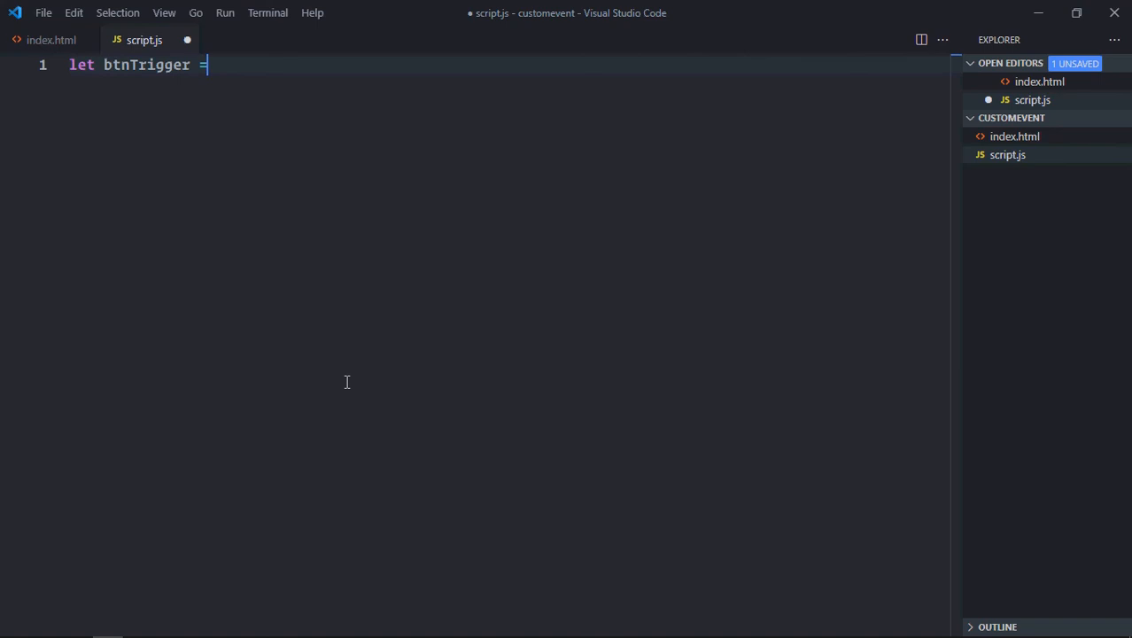
type("document.querySelector('button');")
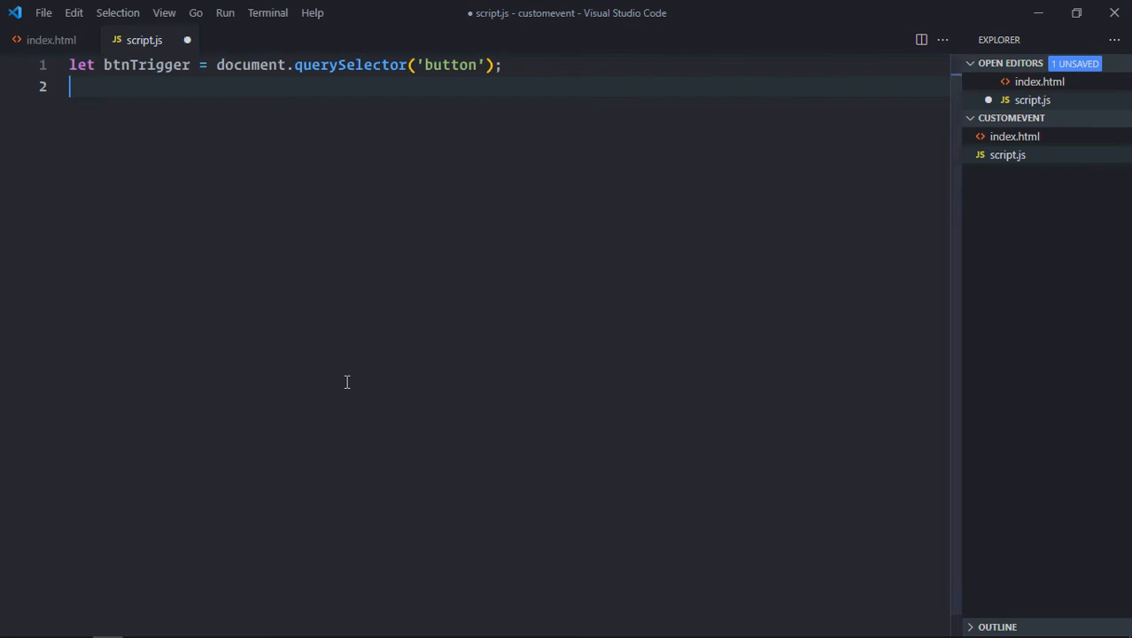
type("let result = document.querySelector('h1');")
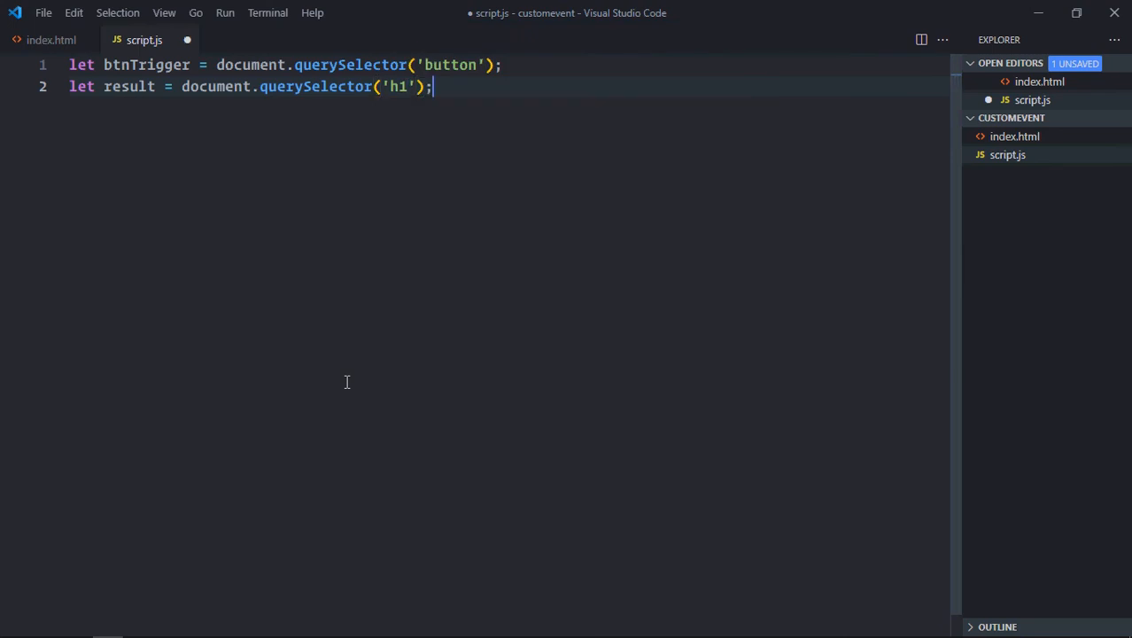
Step: Attach an empty 'click' arrow-function listener to btnTrigger
type("btn")
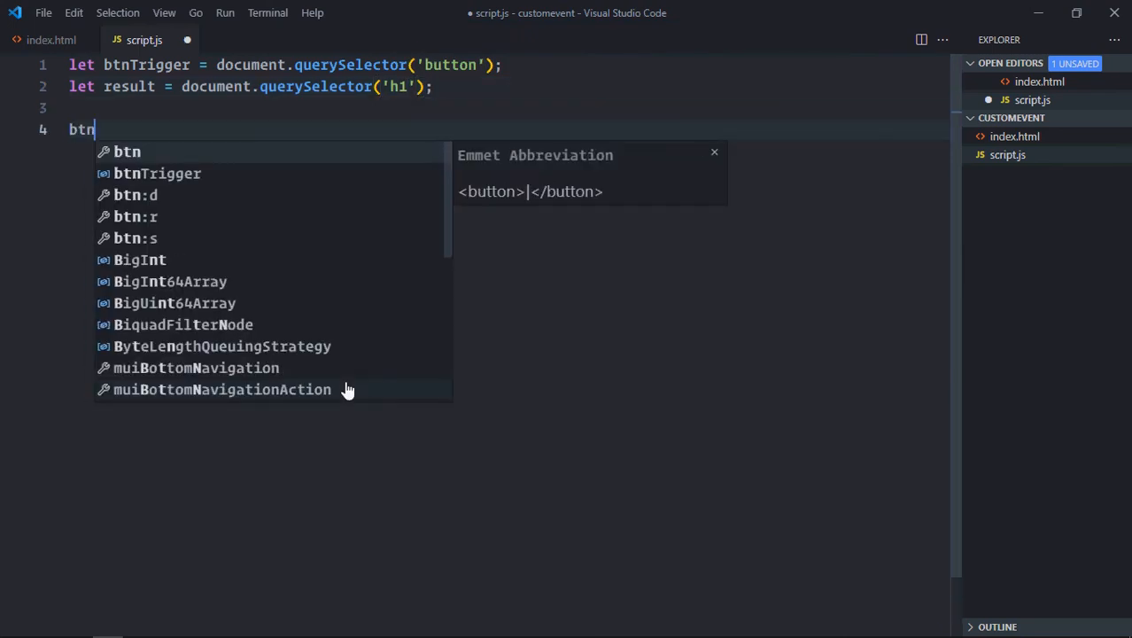
type("Trigger.addEventListener()")
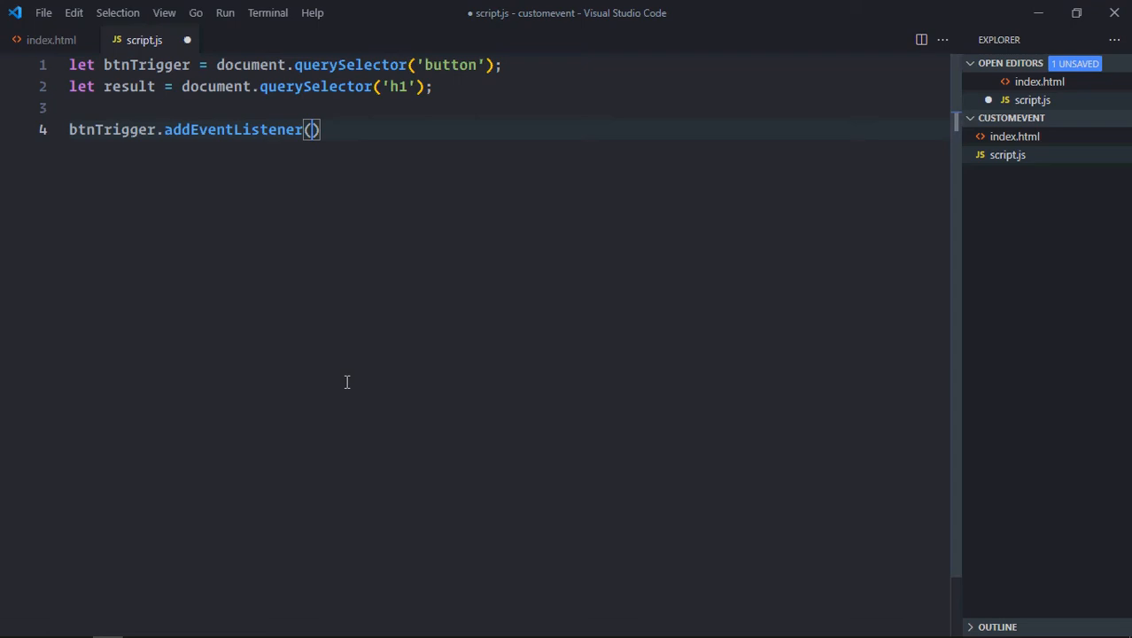
type("'click', (")
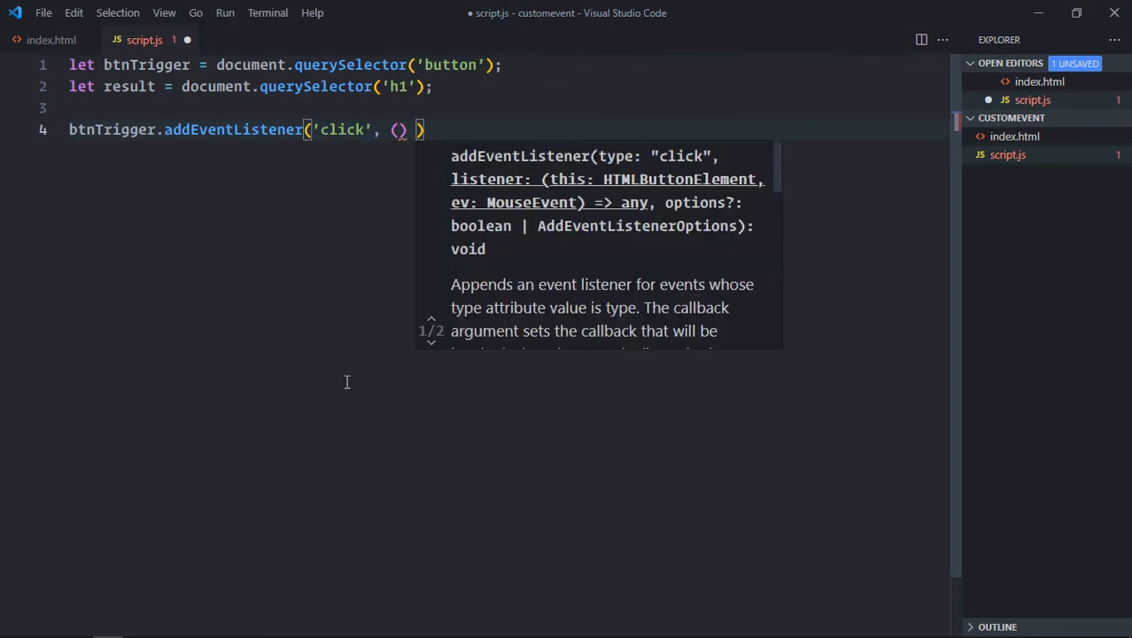
type("=> {")
type("});")
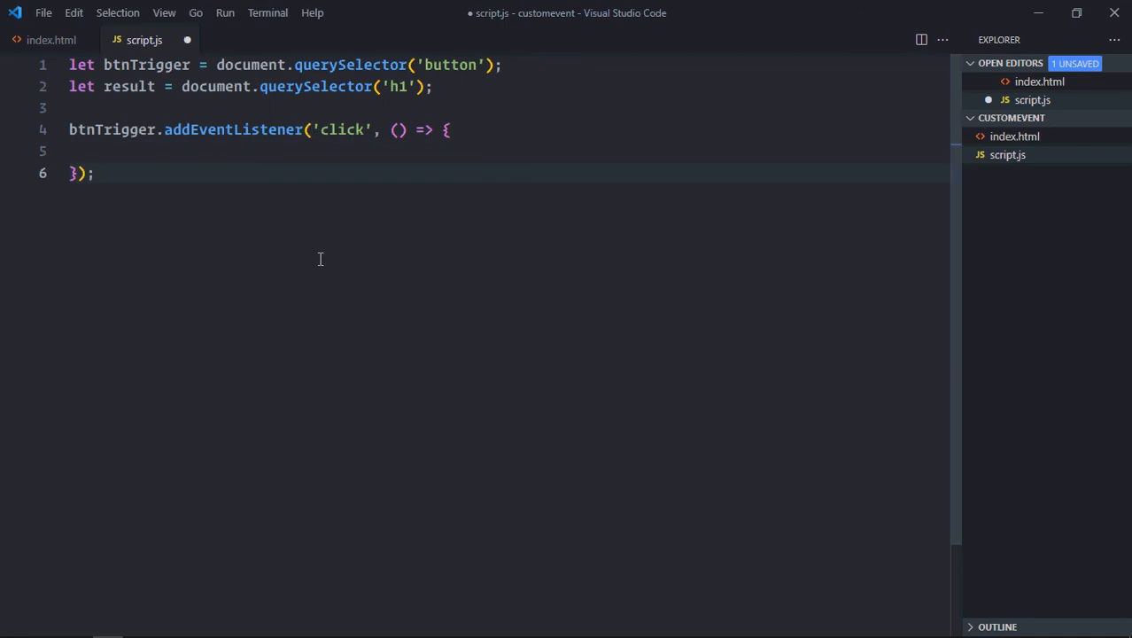
Step: Declare a function createAndTriggerEvent(data)
type("funct")
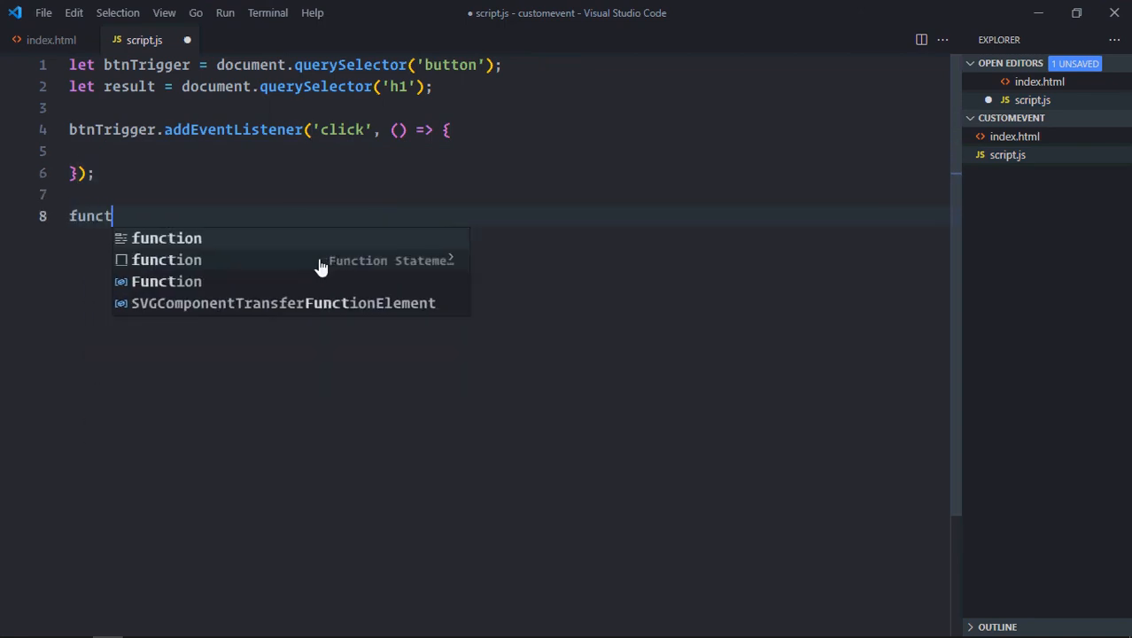
type("ion createA")
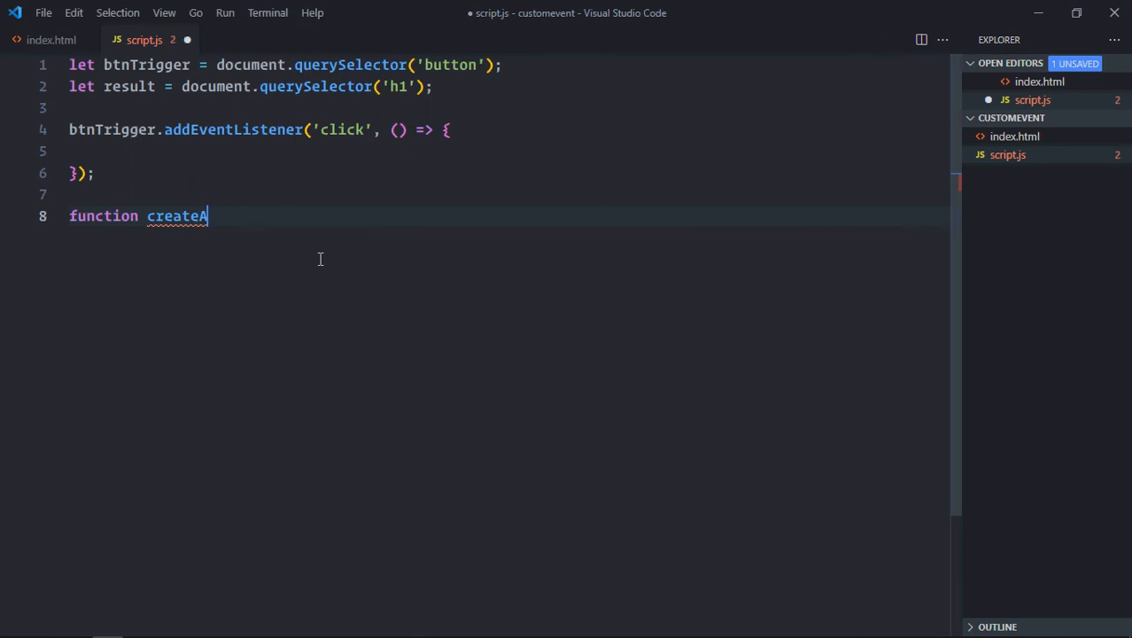
type("ndTriggerE")
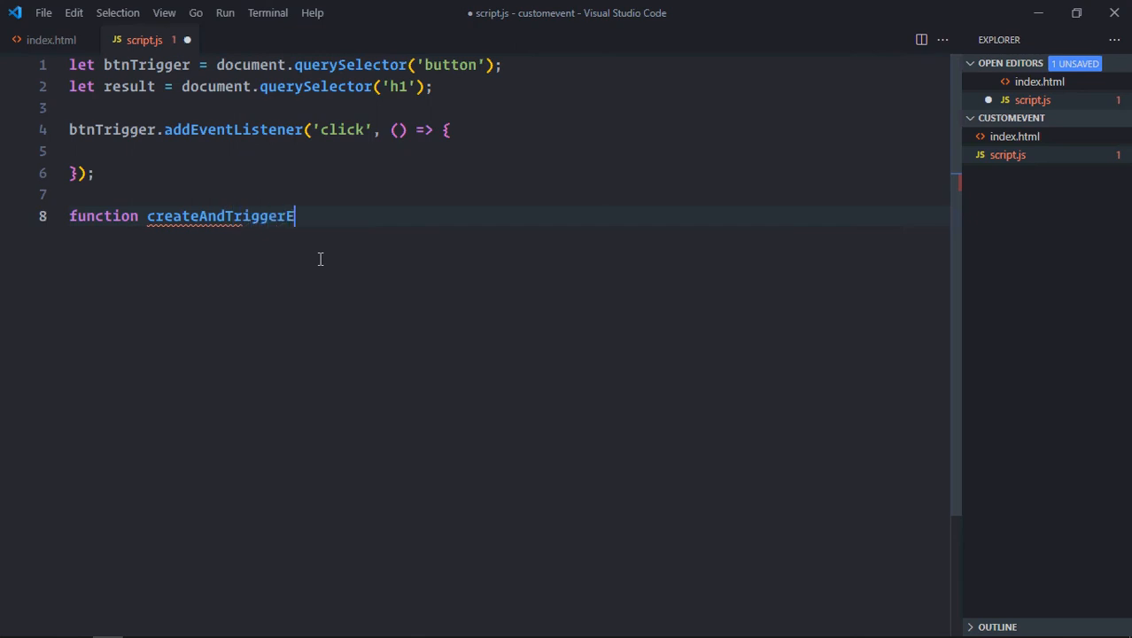
type("vent(data)")
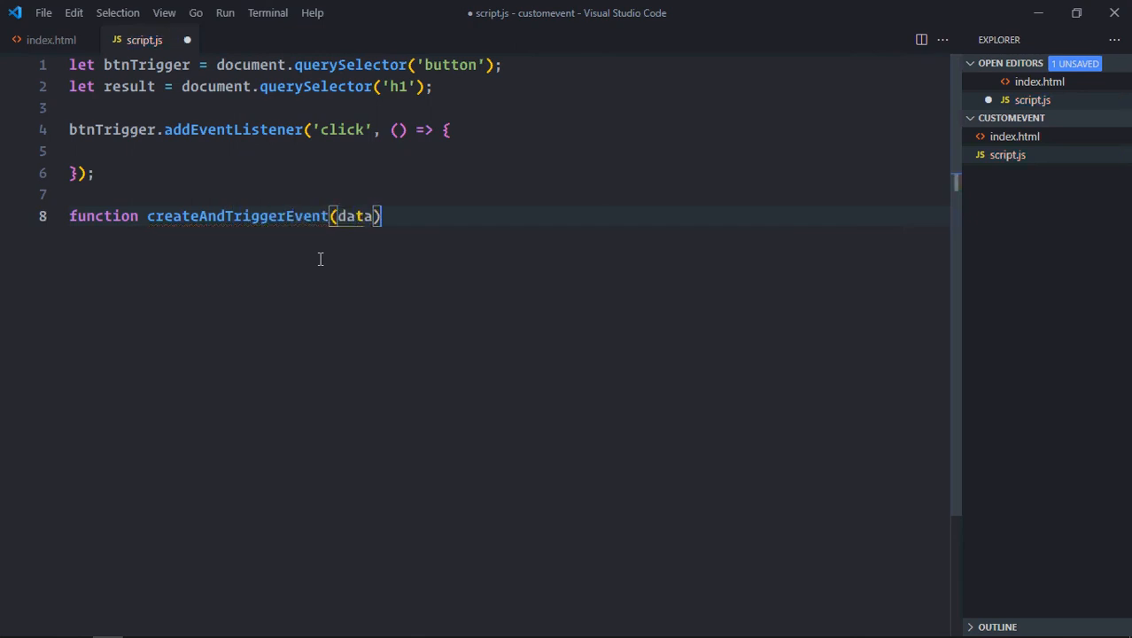
type("{")
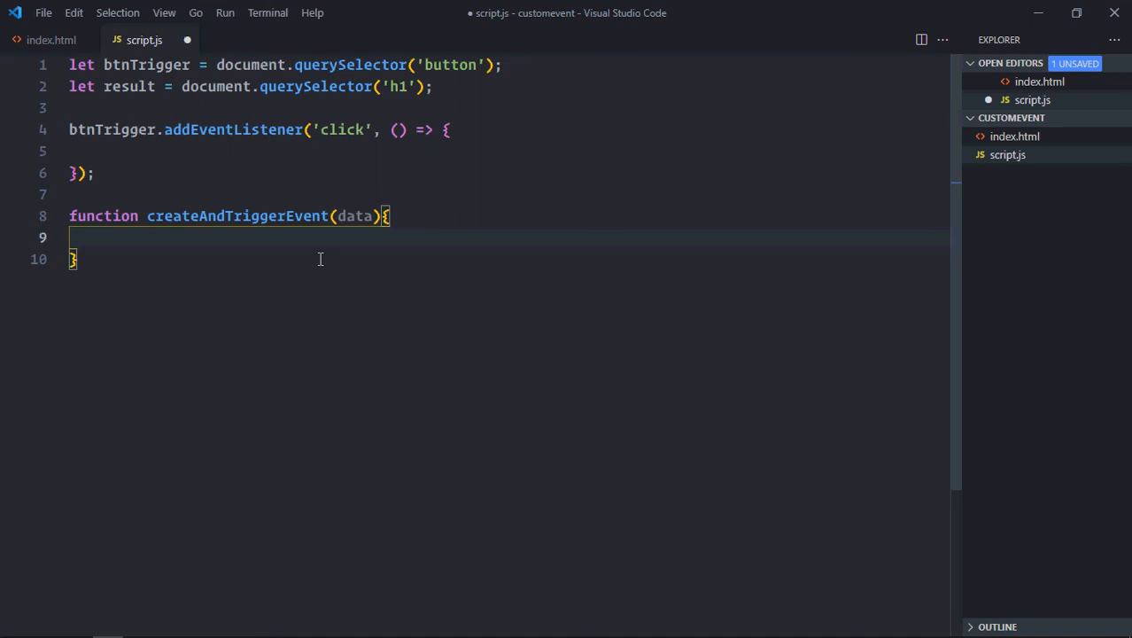
Step: Inside it, create myEvent as new CustomEvent('showName', { detail: data })
type("let m")
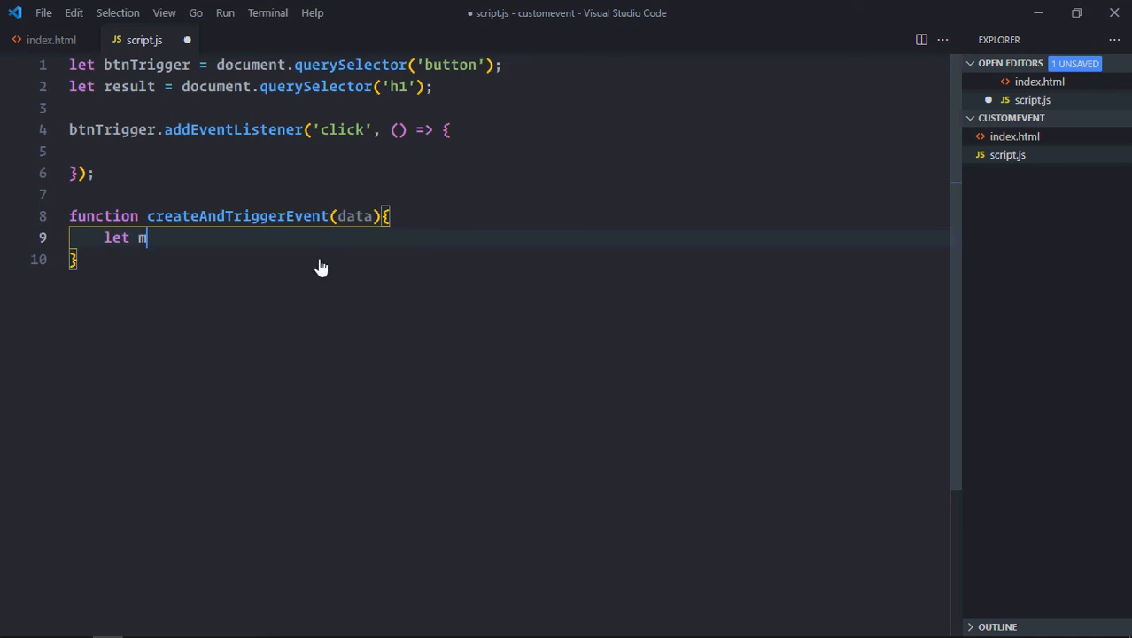
type("yEvent =")
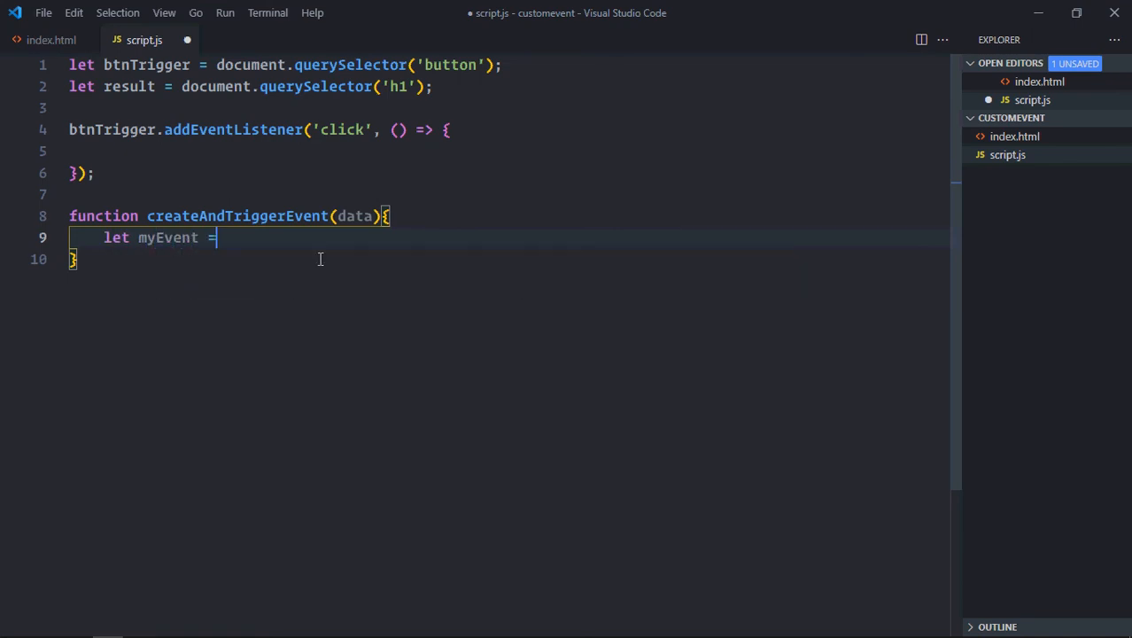
type("new CustomEvent(")
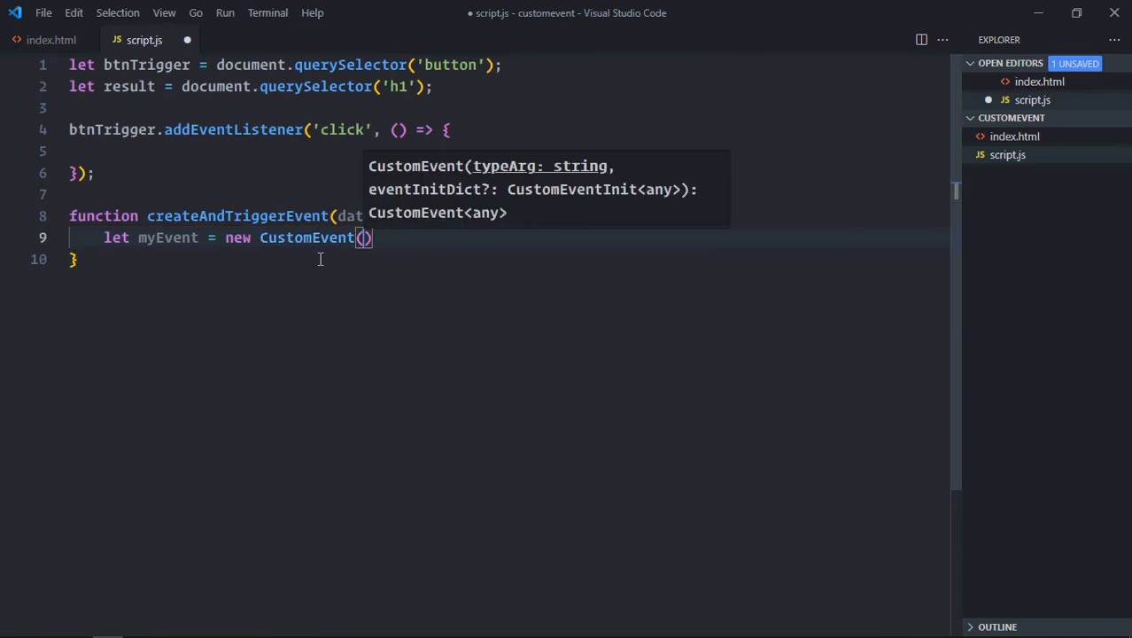
type("''")
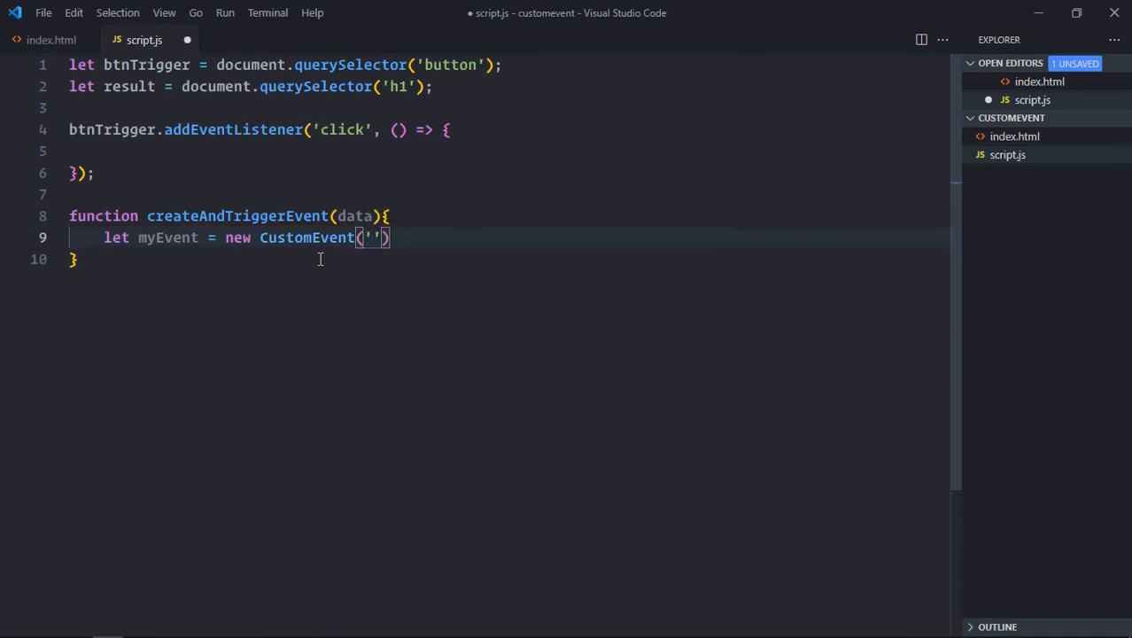
type("showName")
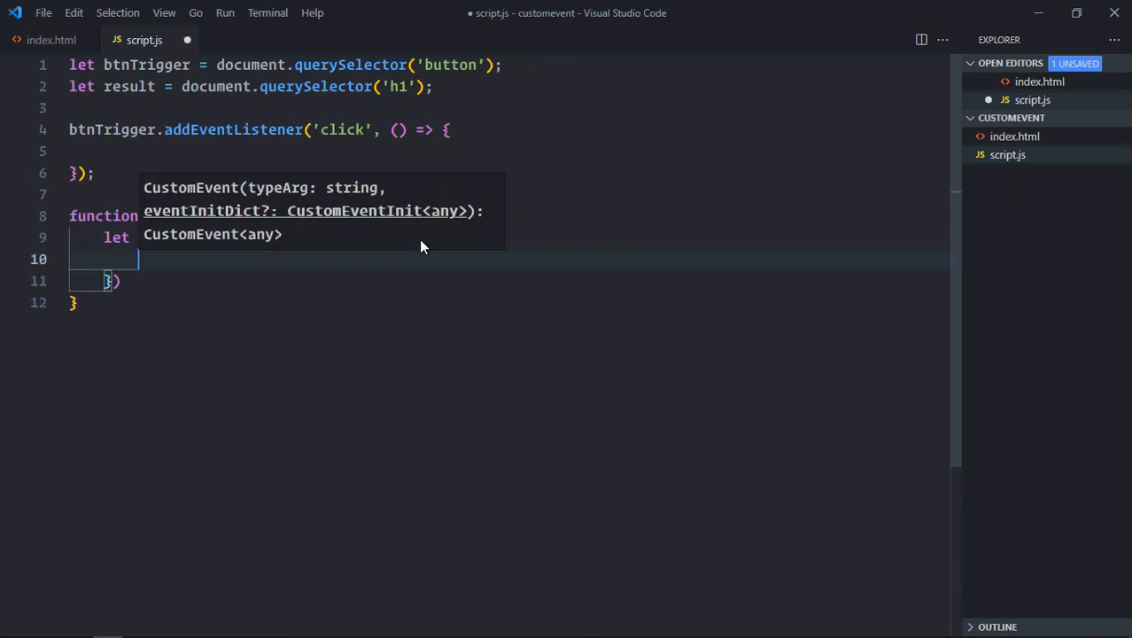
type("detail")
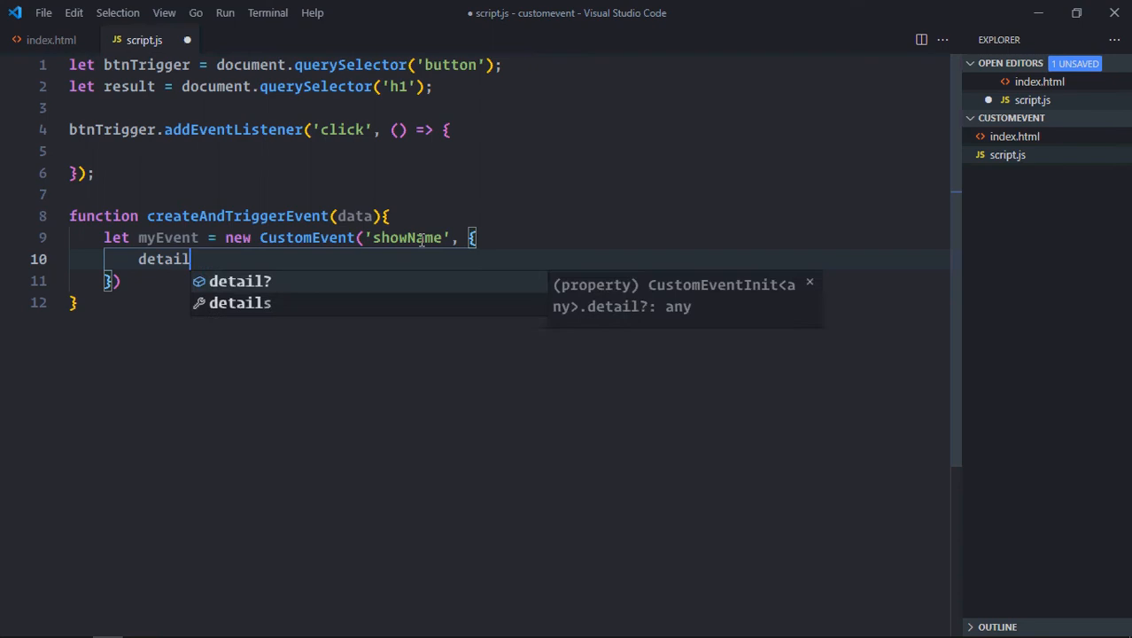
type(":c")
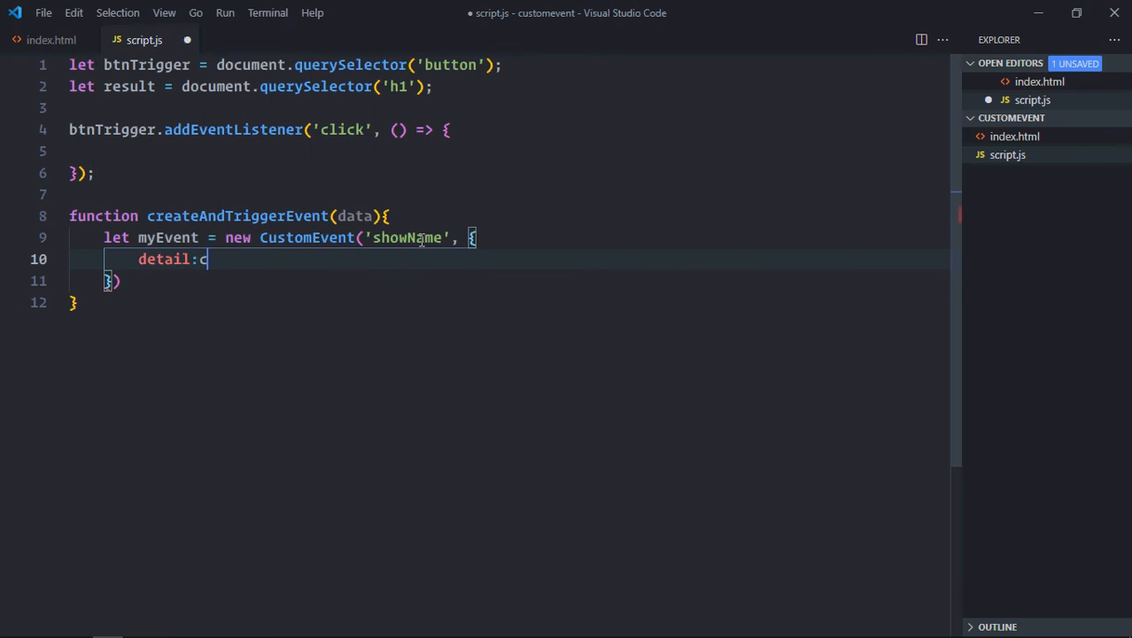
type("data")
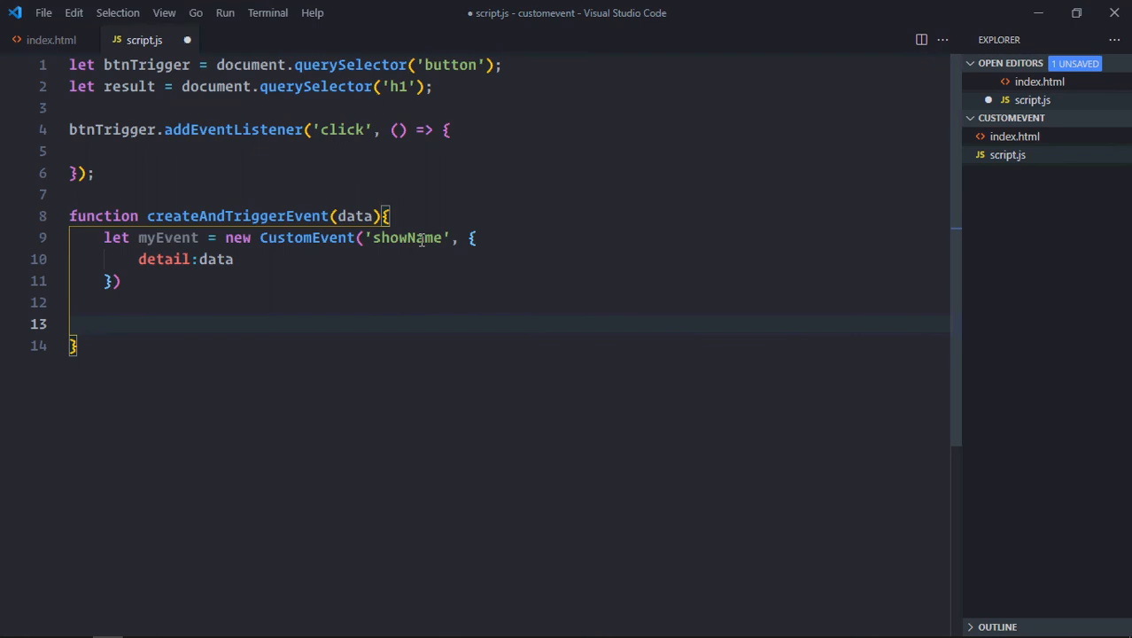
type("my")
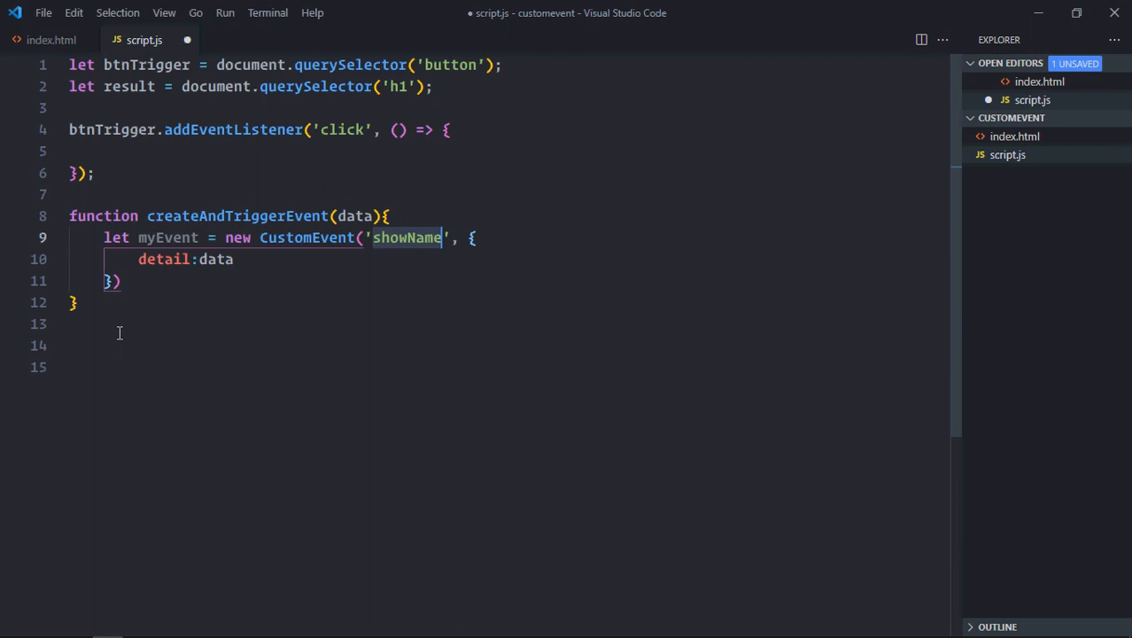
Step: Add result.dispatchEvent(myEvent) inside createAndTriggerEvent and an empty 'showName' listener on result
type("result.addEventListener('showName', () => {")
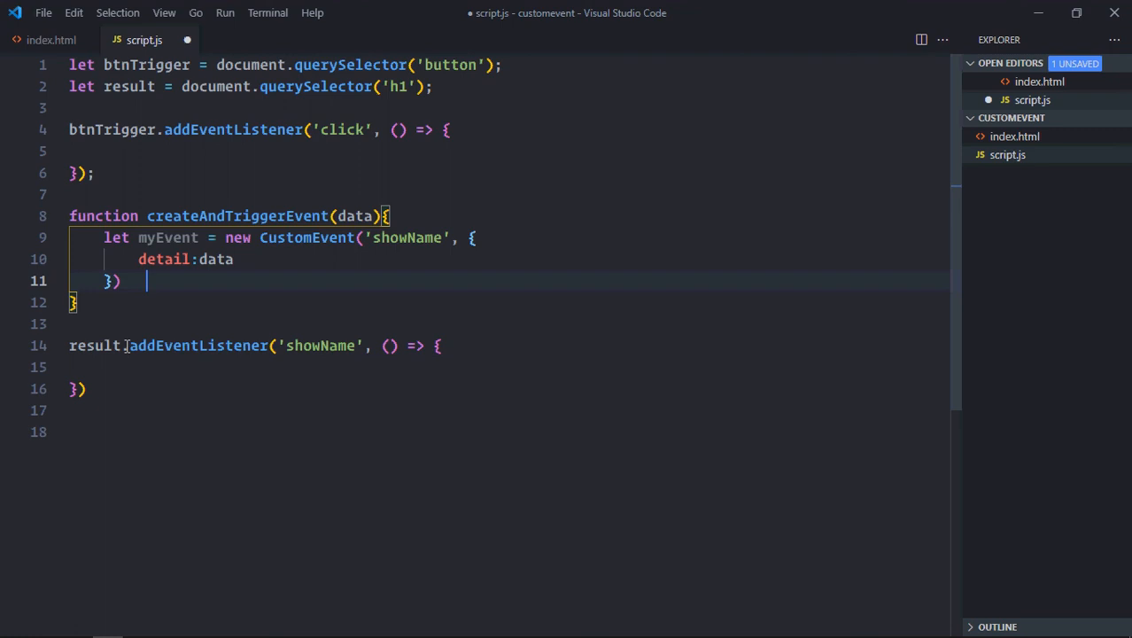
type(";")
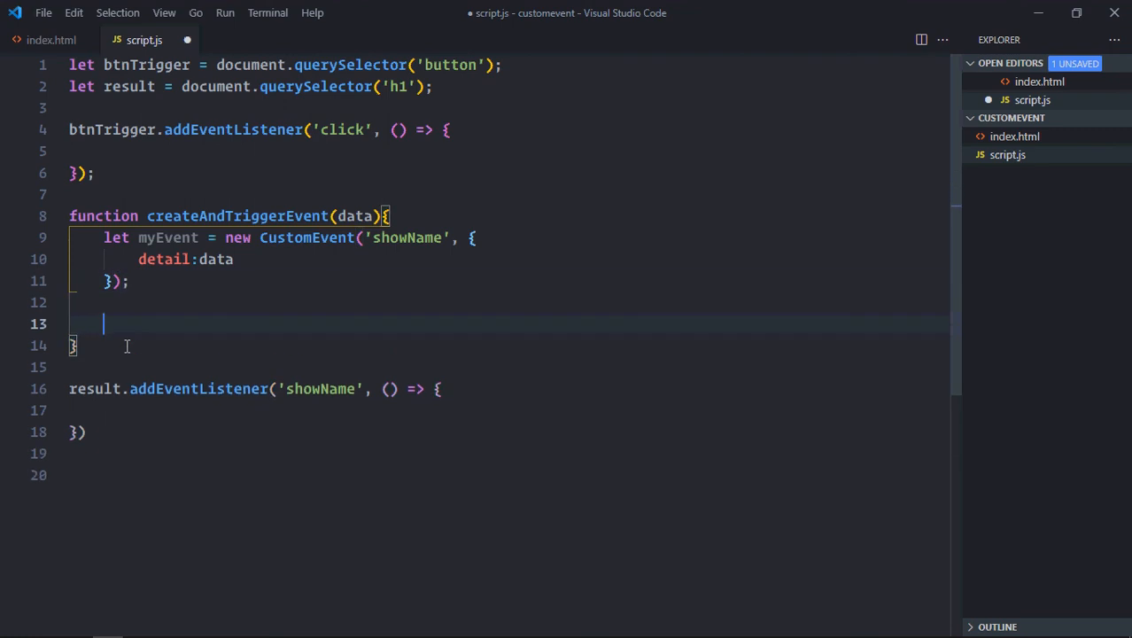
type("m")
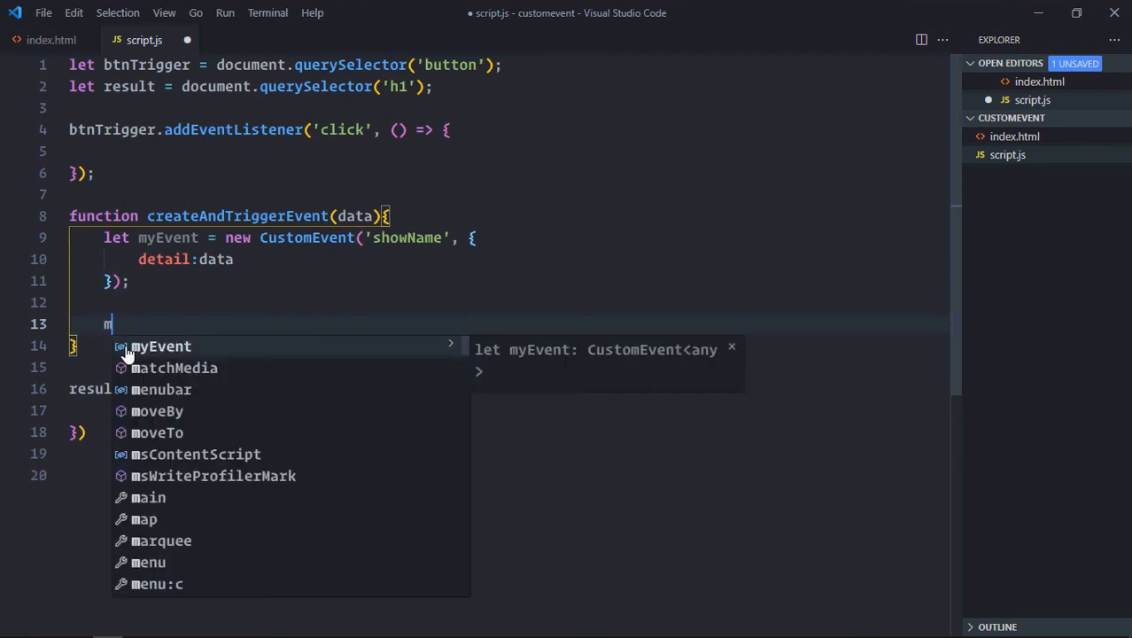
type("result.dis")
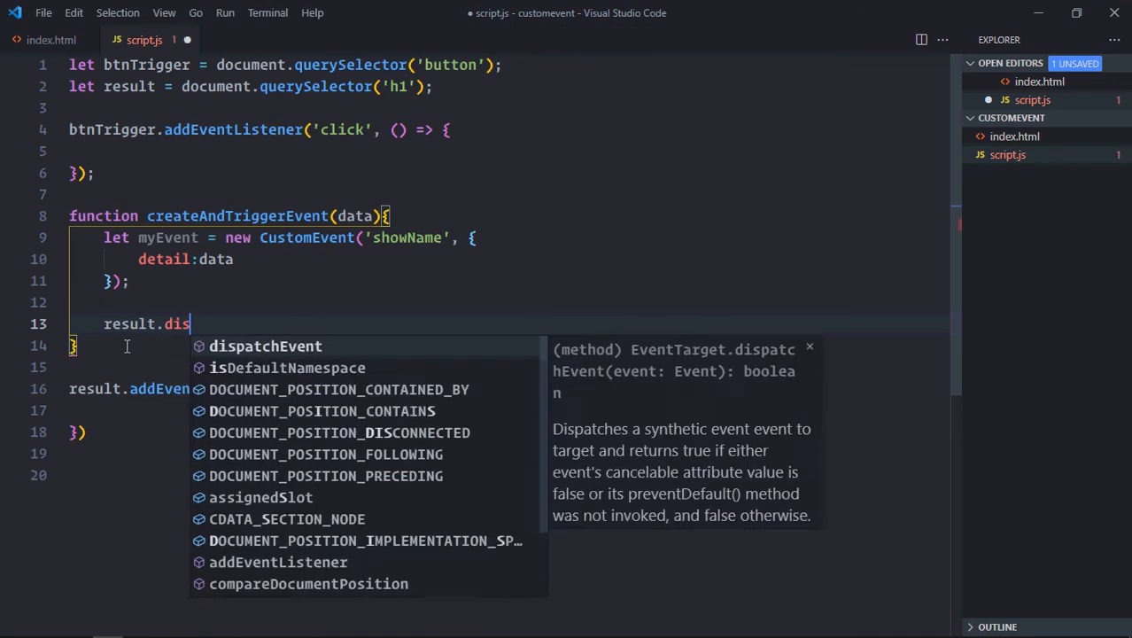
key("Tab")
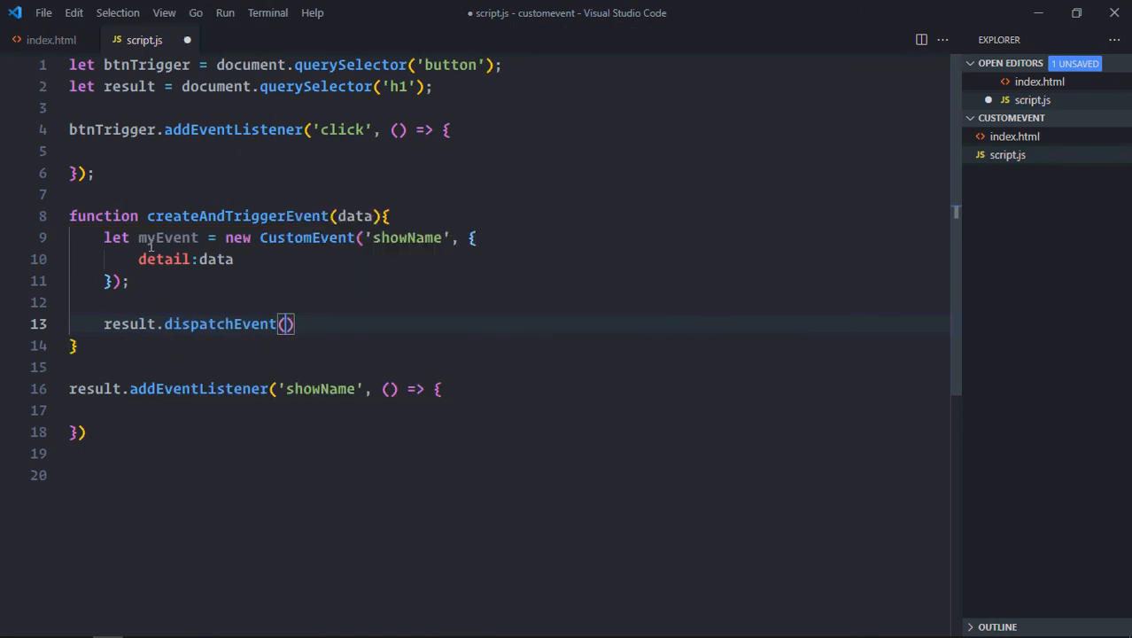
type("myEvent")
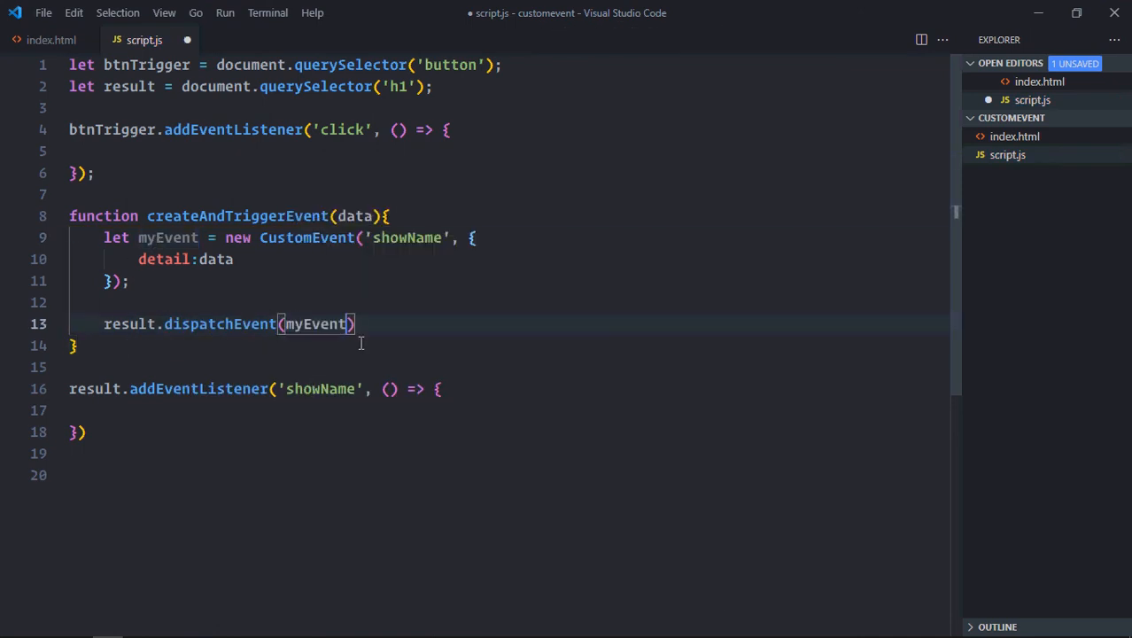
type(";")
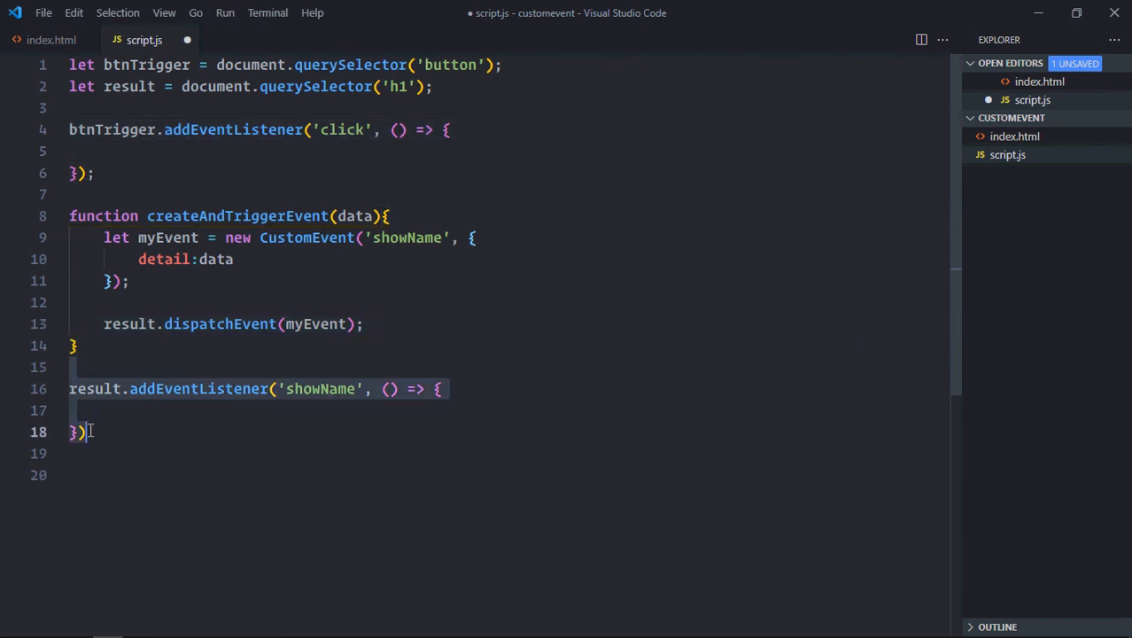
Step: In the click handler, build data (name 'John', green background, color '#fff') and call createAndTriggerEvent(data)
left_click(191, 149)
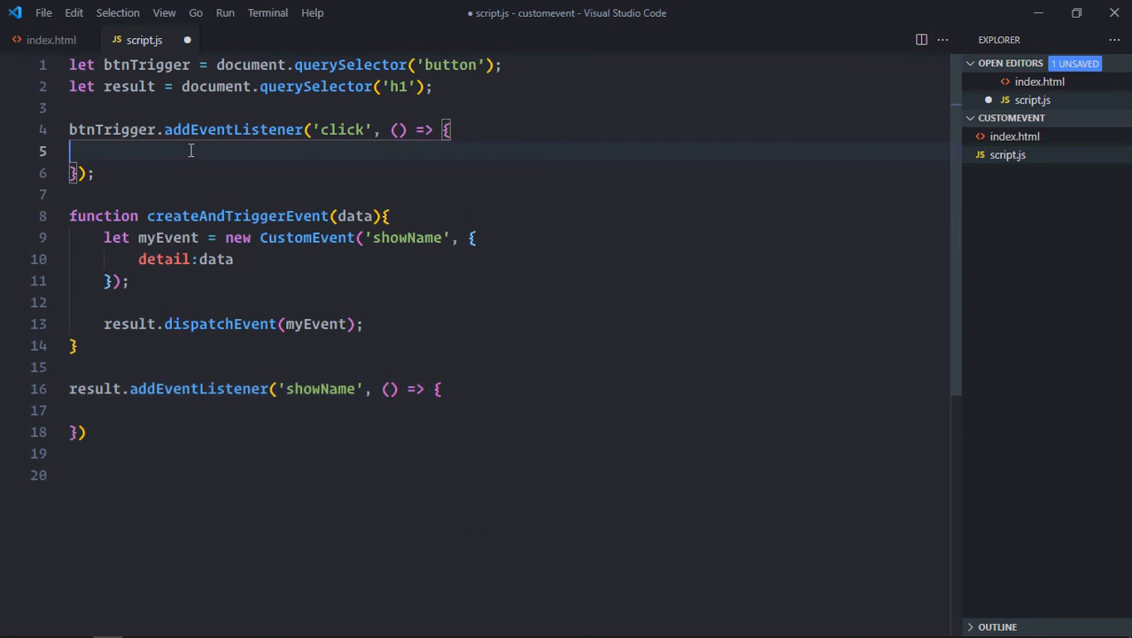
type("let data = {")
type("name:")
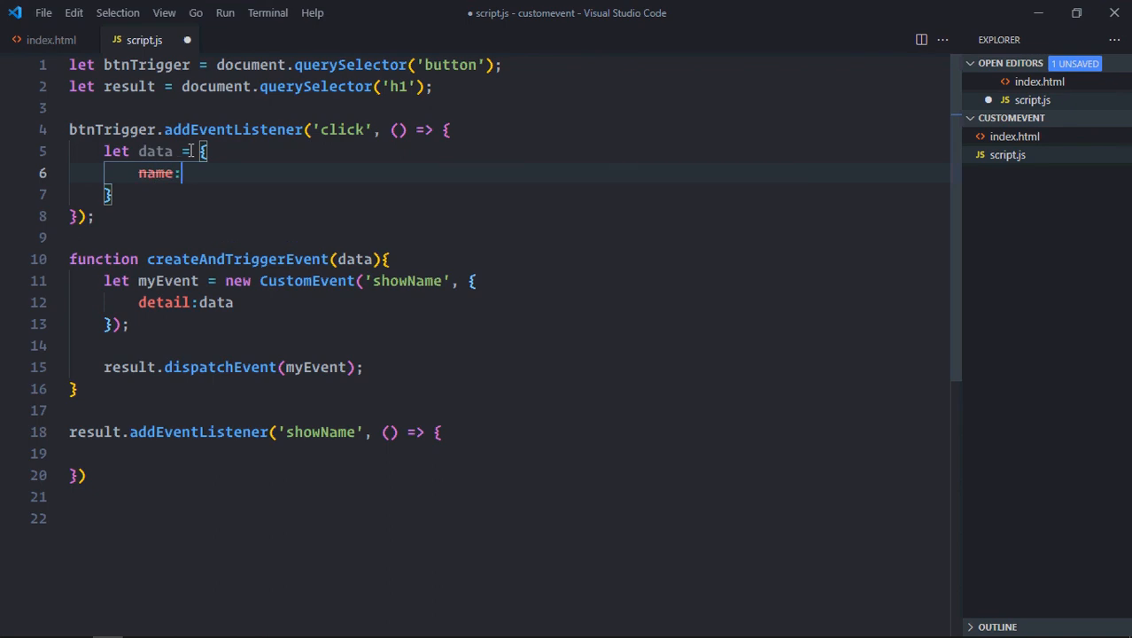
type("'Johne'")
type("bac")
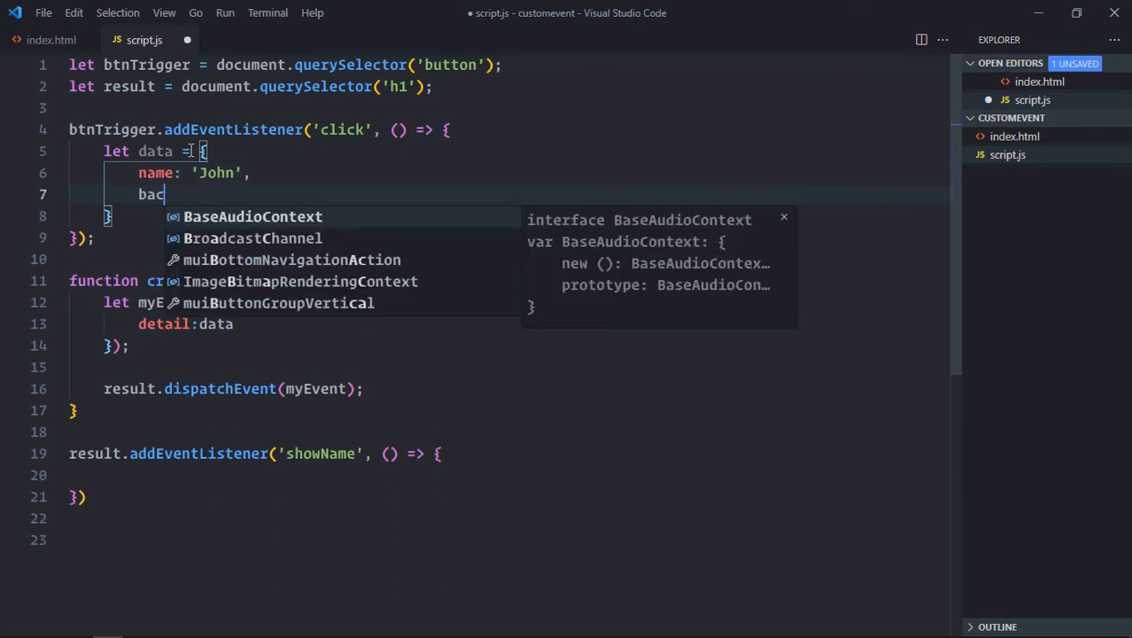
type("kgroundColr")
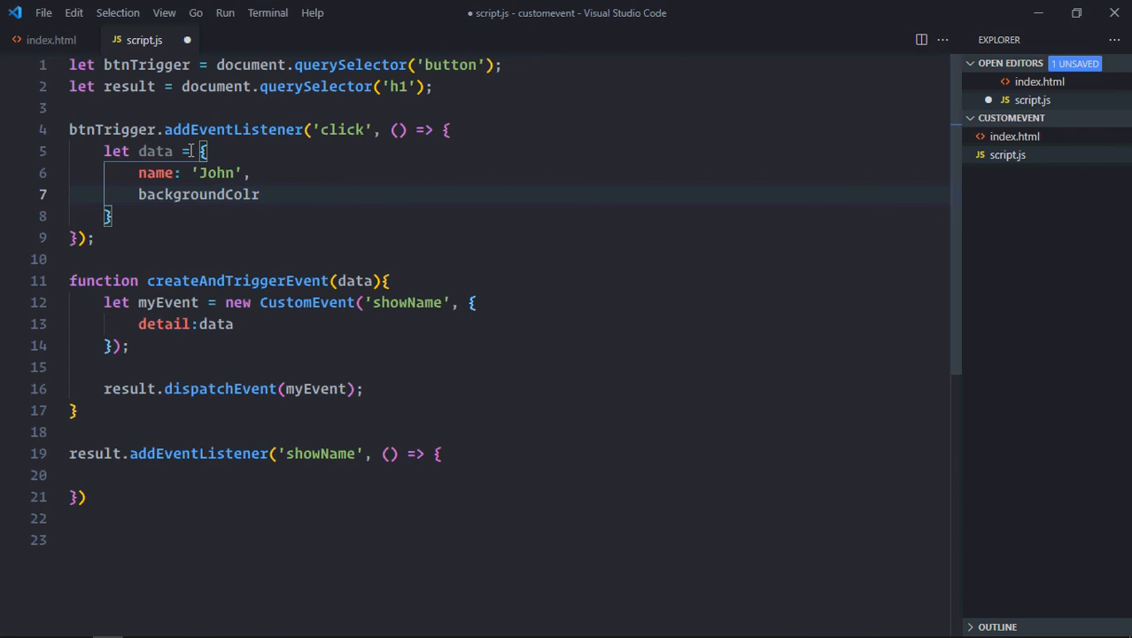
type("r: 'g'")
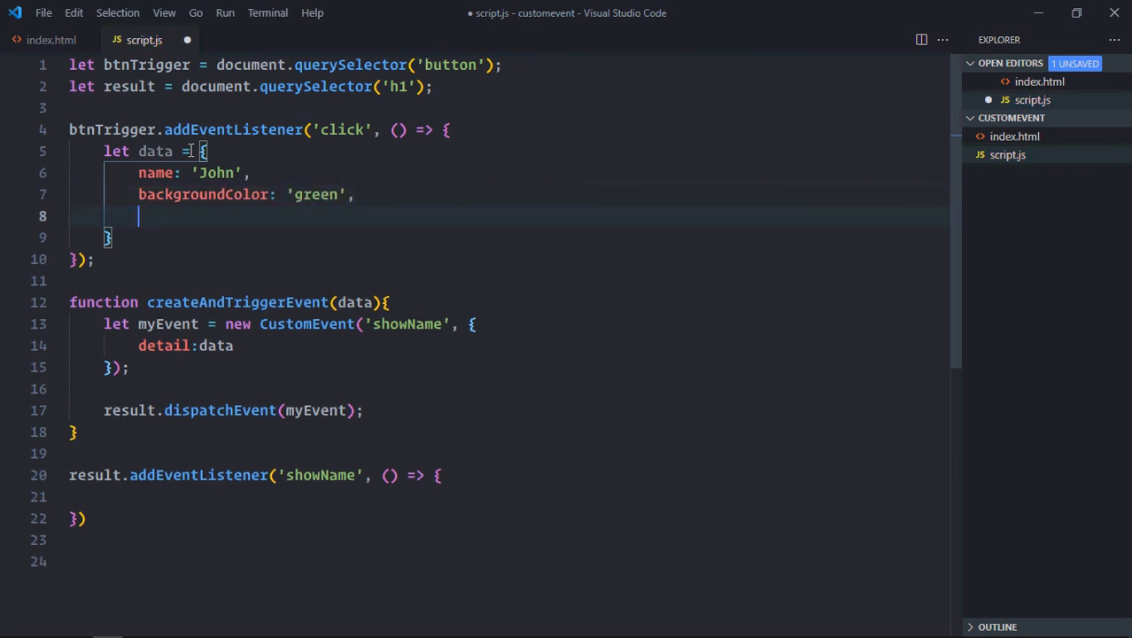
type("color:")
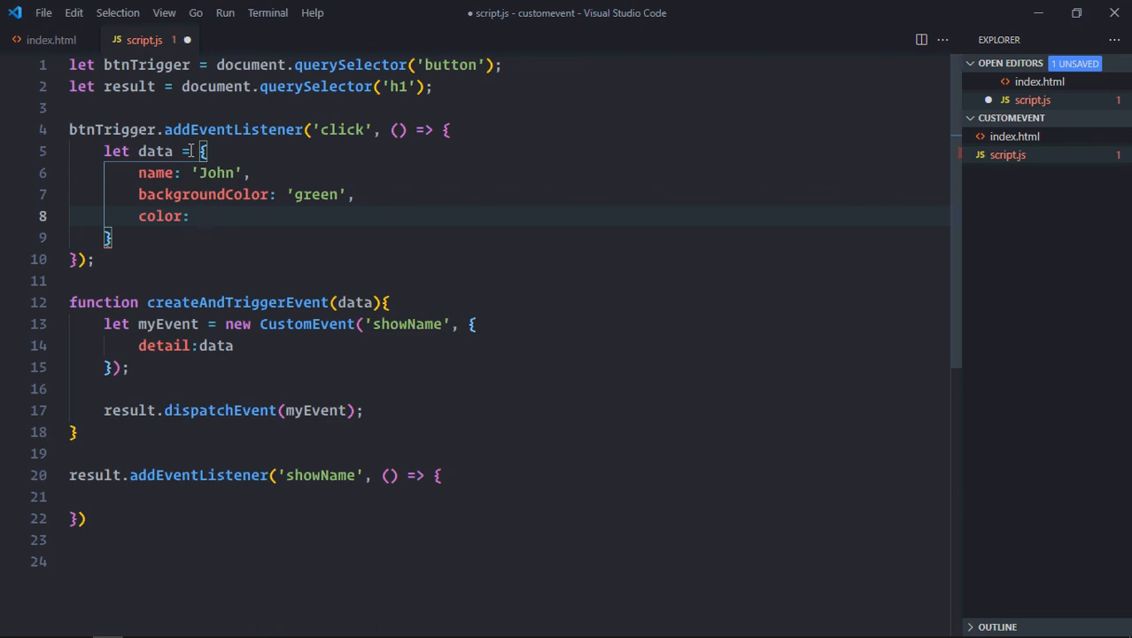
type("'#fff'")
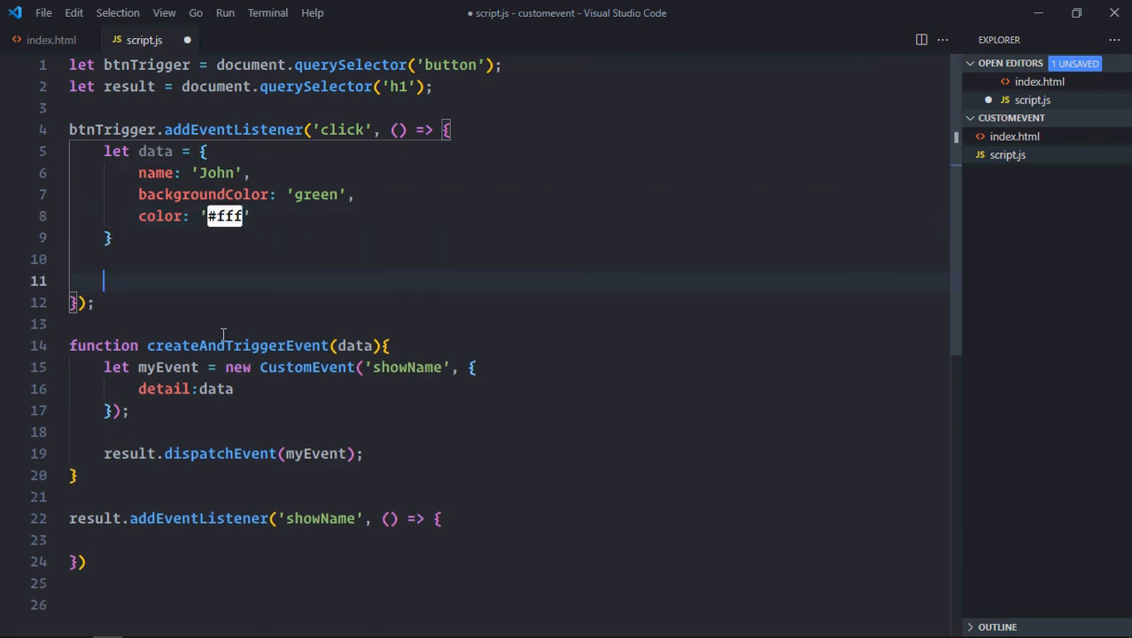
mouse_move(159, 278)
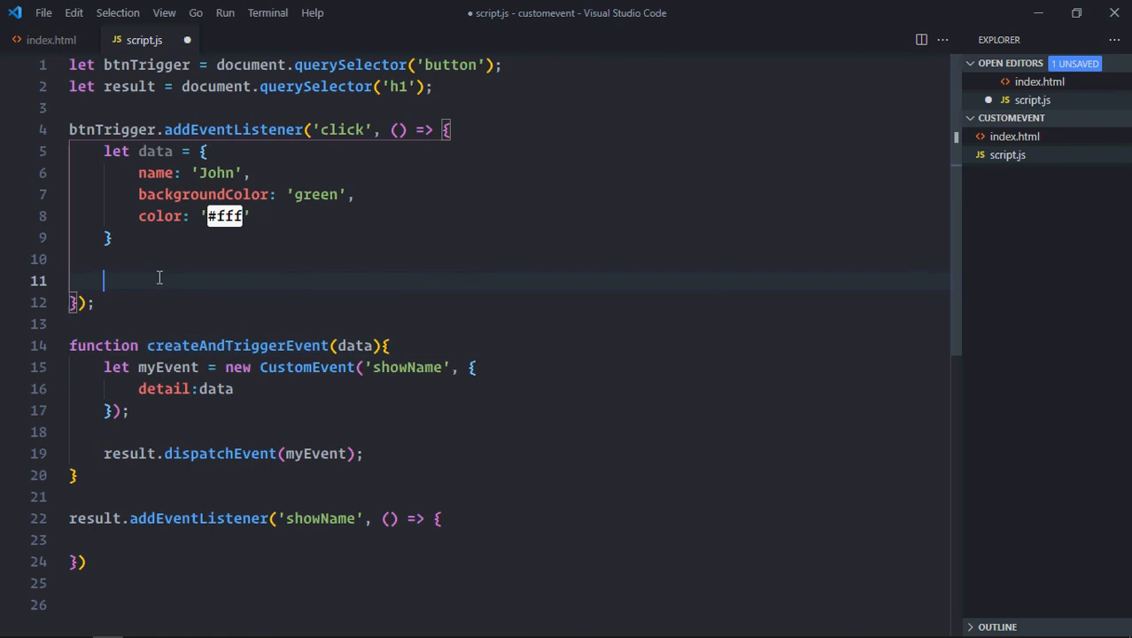
type("createAndTriggerEvent(data);")
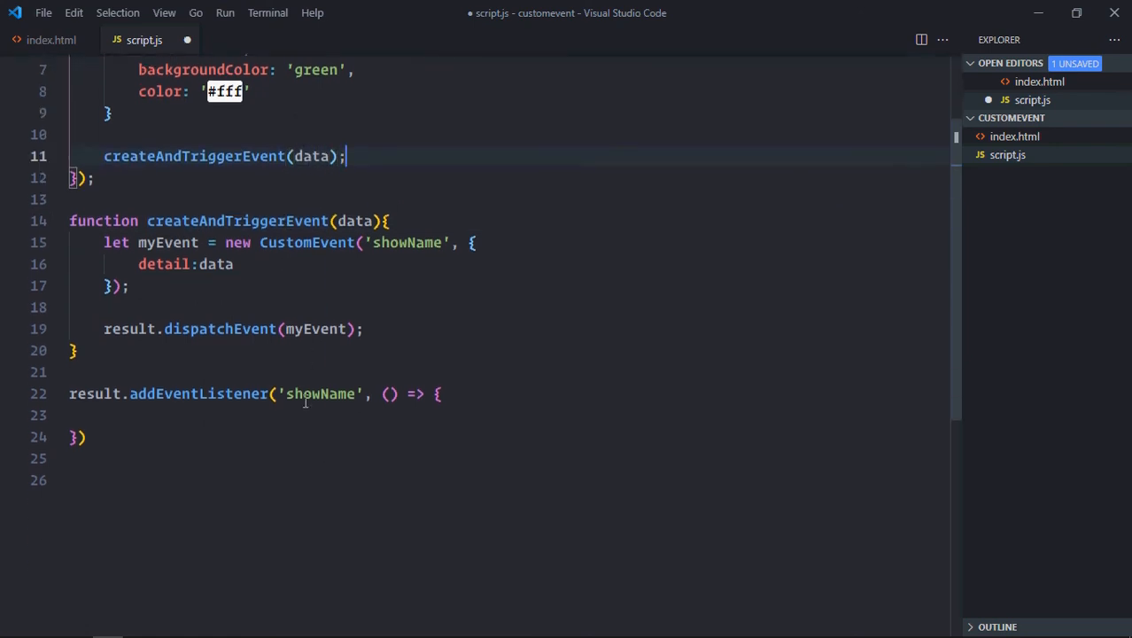
scroll("down", 3)
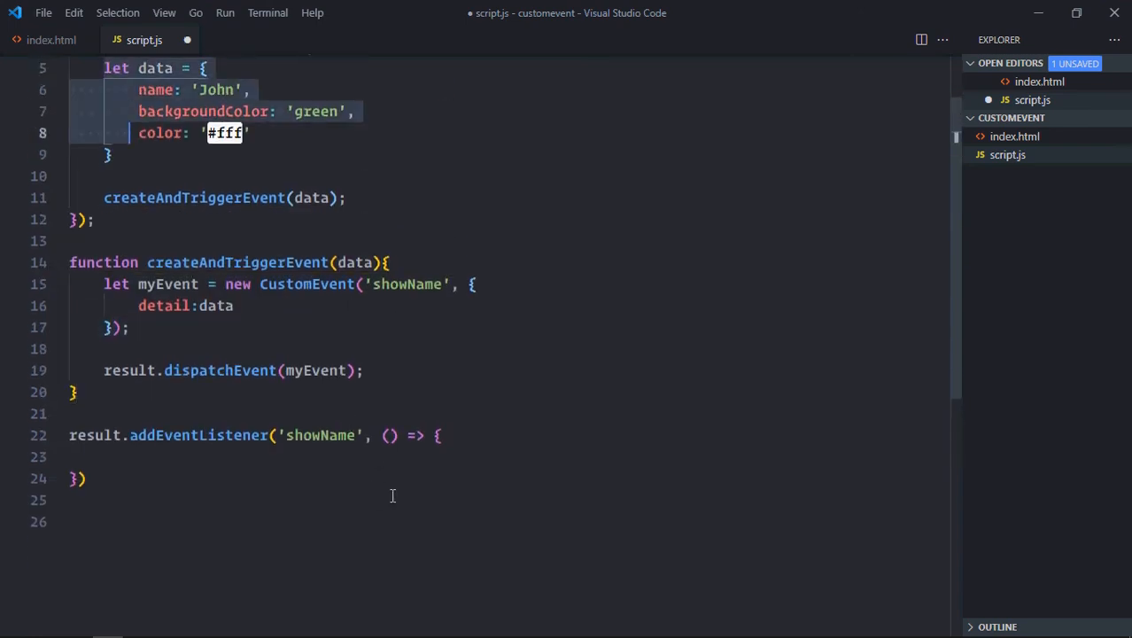
Step: Give the listener parameter e and destructure name, backgroundColor and color from e.detail
type("e")
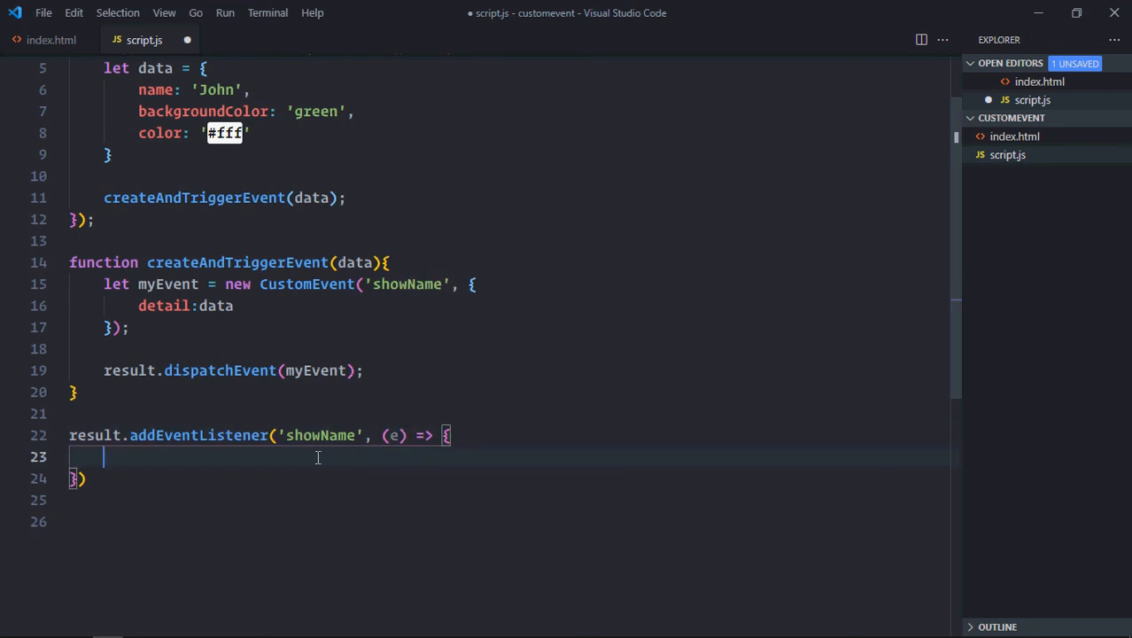
type("let {")
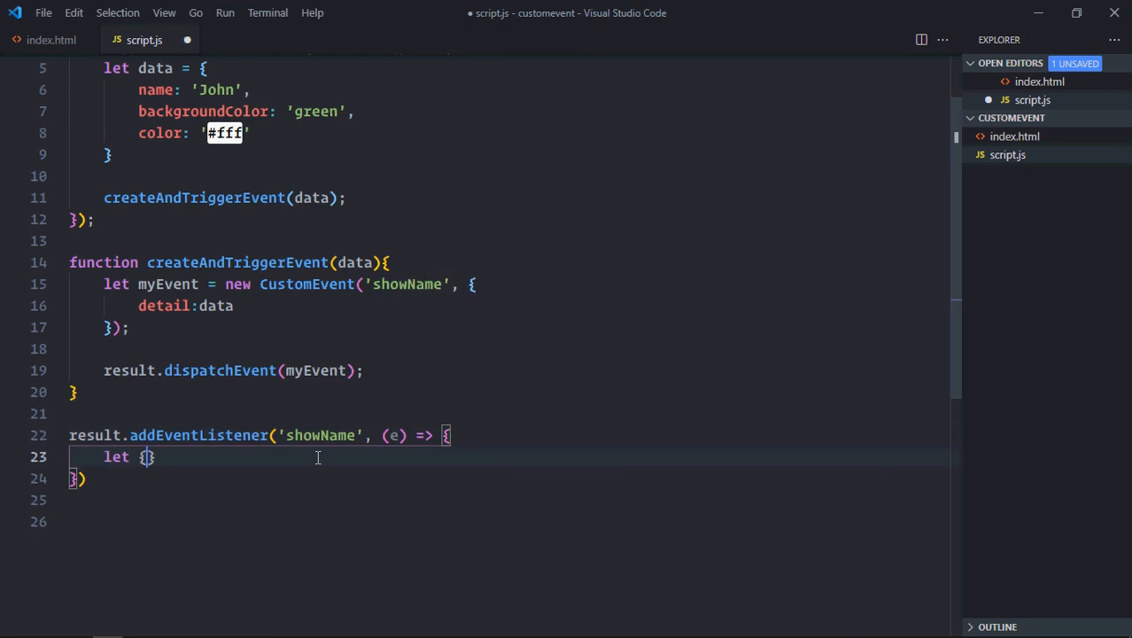
type("name, d")
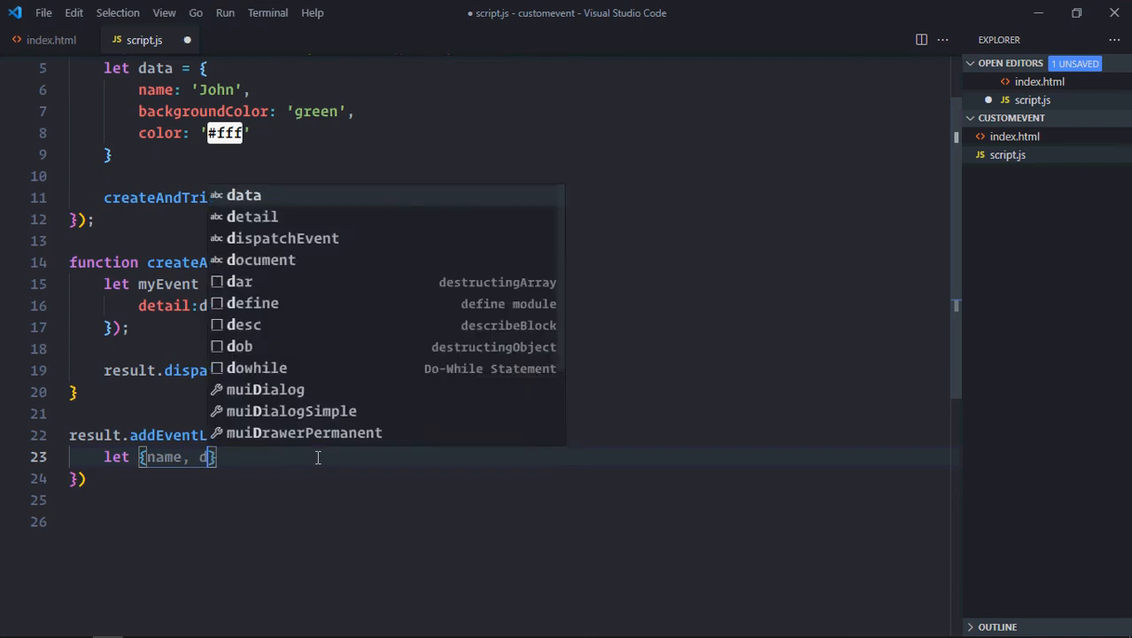
type("backgroundColor,")
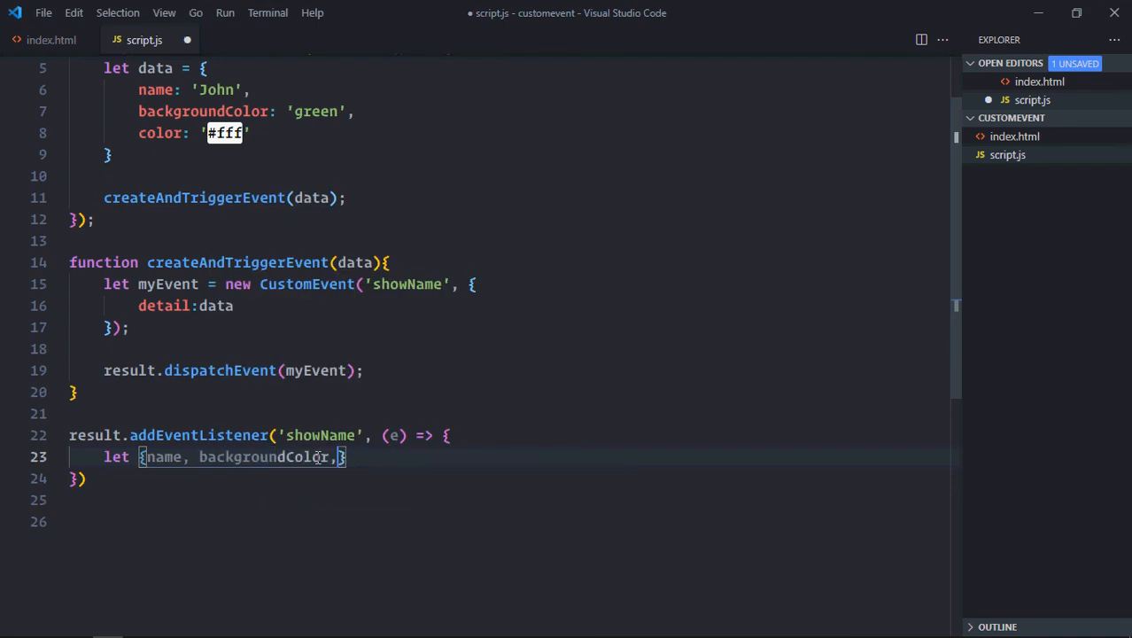
type("color")
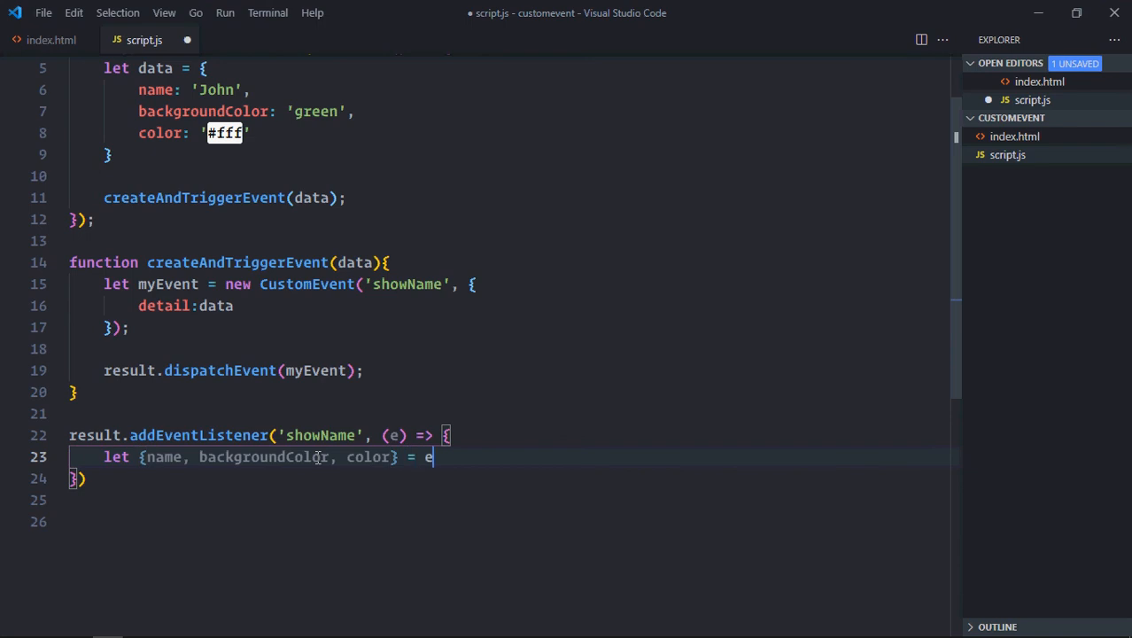
type(".detail")
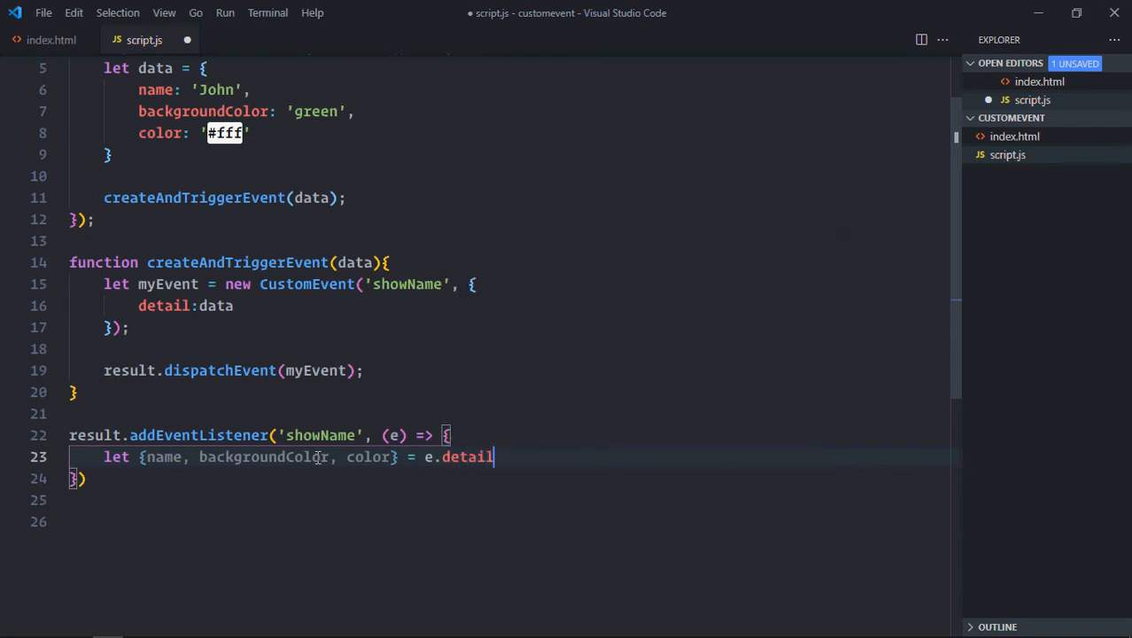
type(";")
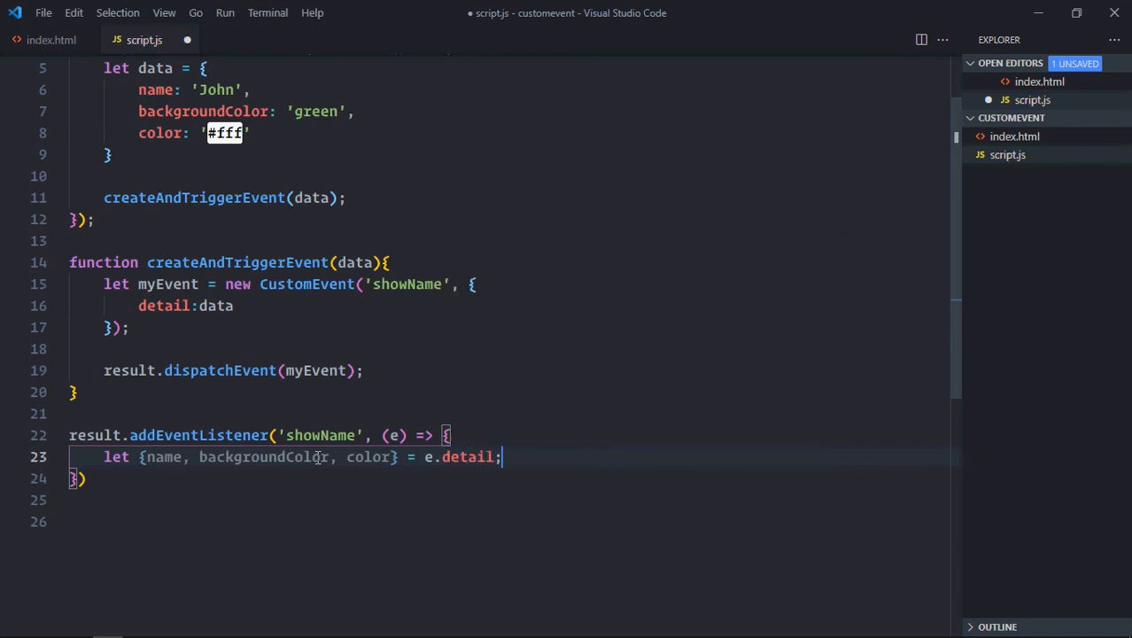
Step: Set result.innerText to name, and style.backgroundColor and style.color from the detail values
type("result.innerText =")
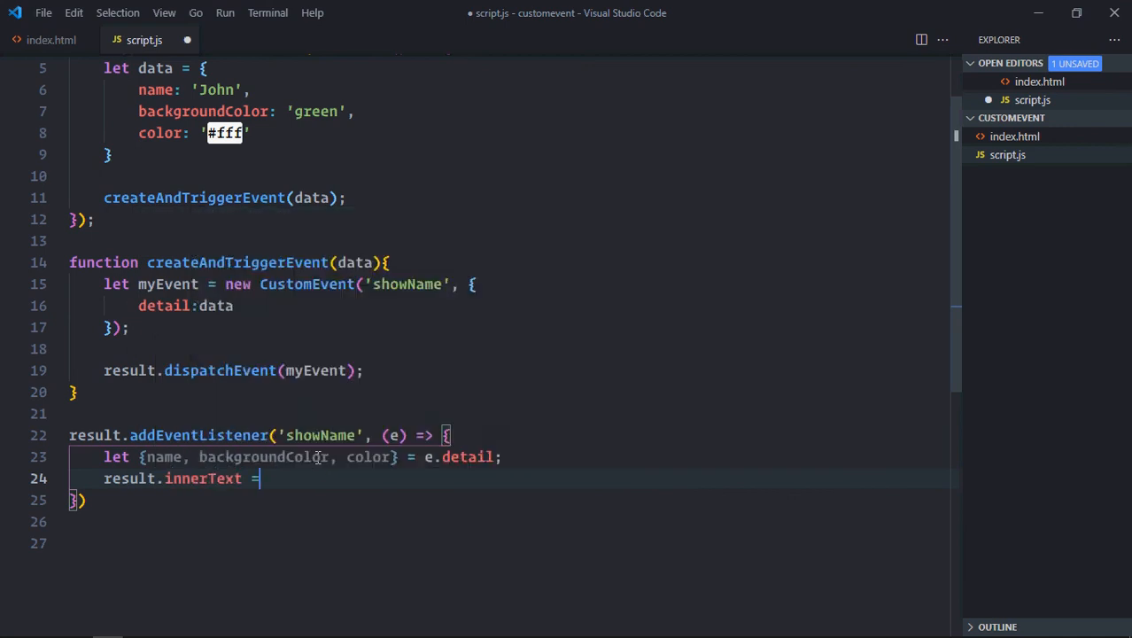
type("name;")
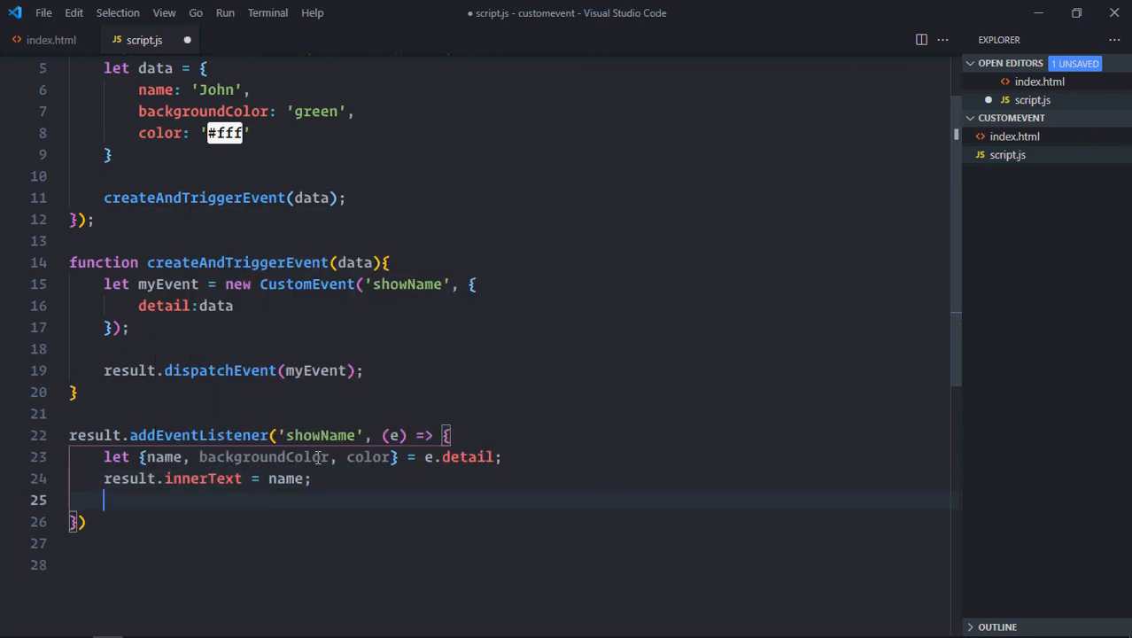
type("result.style.back")
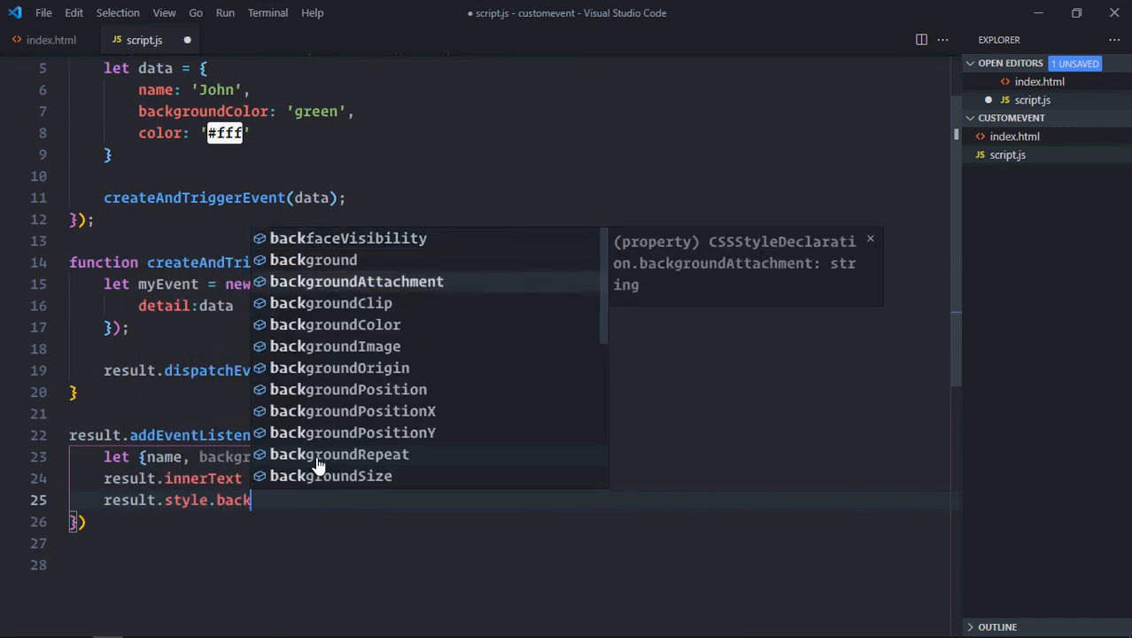
type("groundColor = ba")
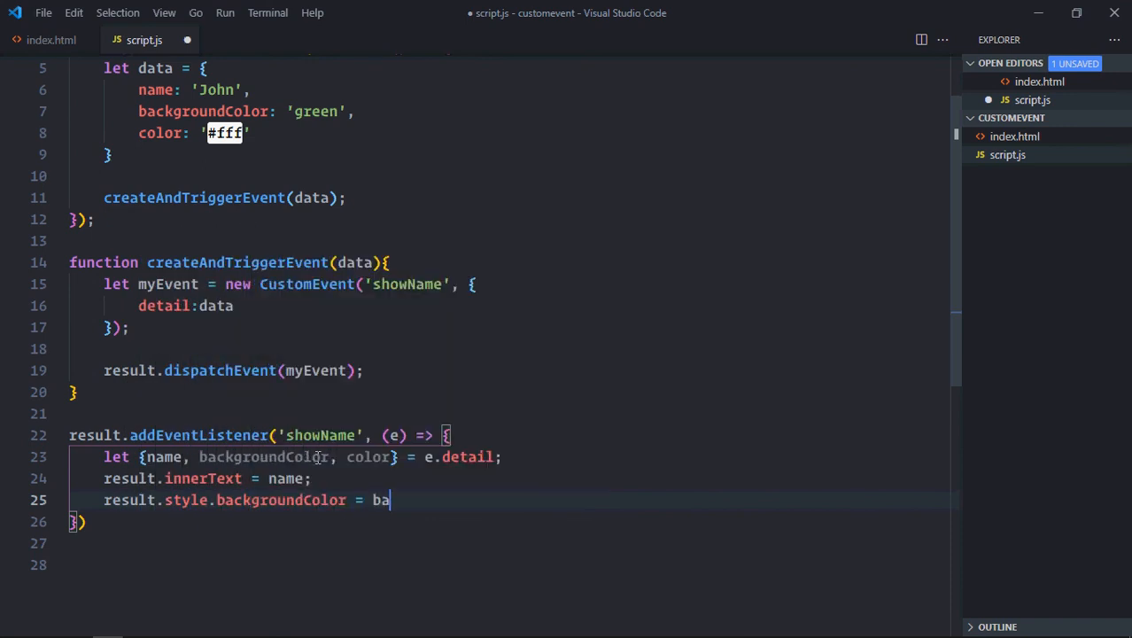
type("ckgroundColor;")
type("result.styl")
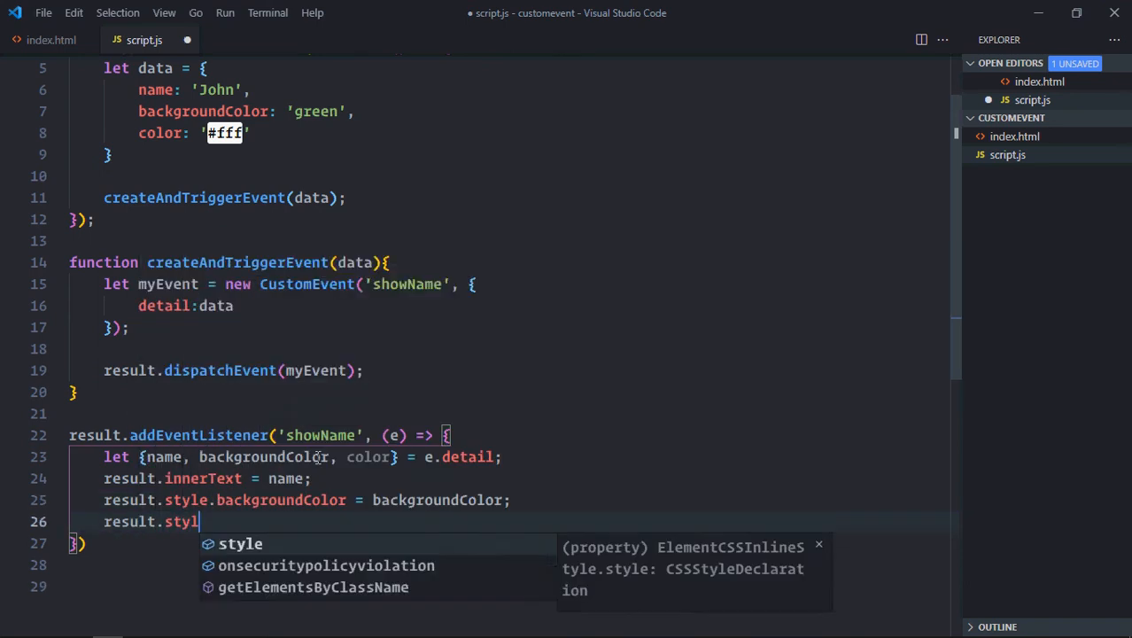
type("bo")
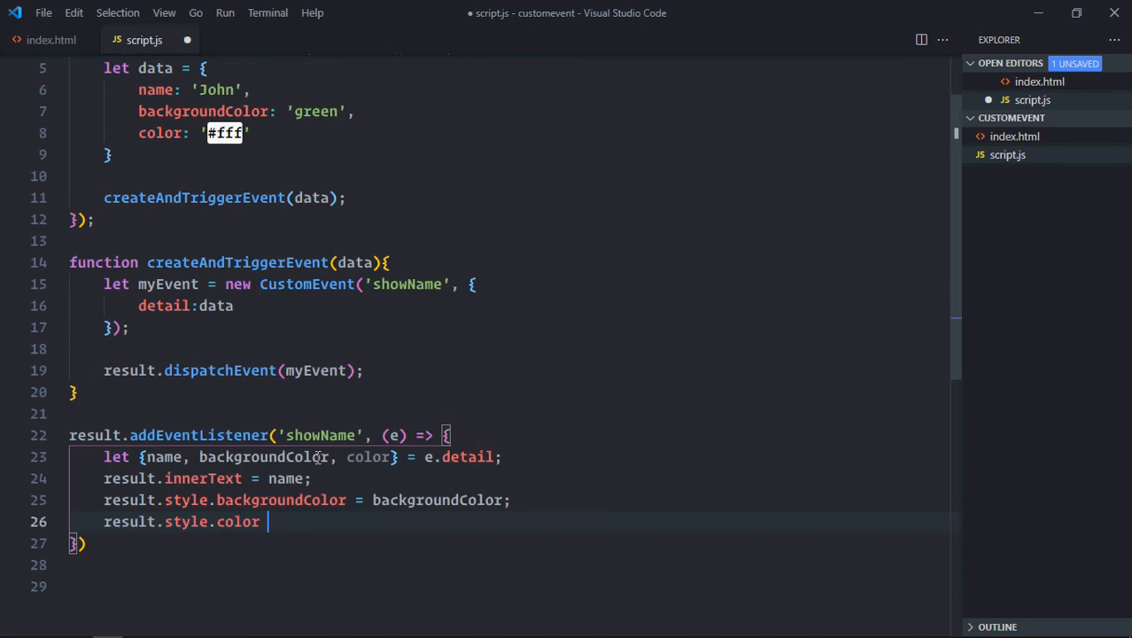
type("= color;")
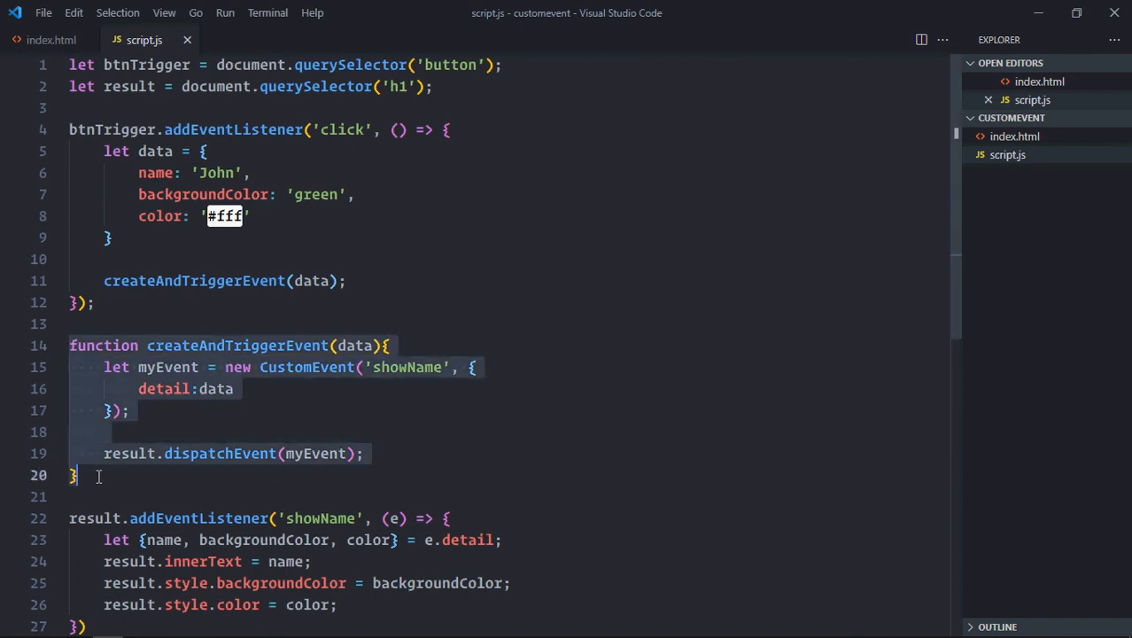
Step: Scroll down to review the saved showName listener code and deselect it
scroll("down", 3)
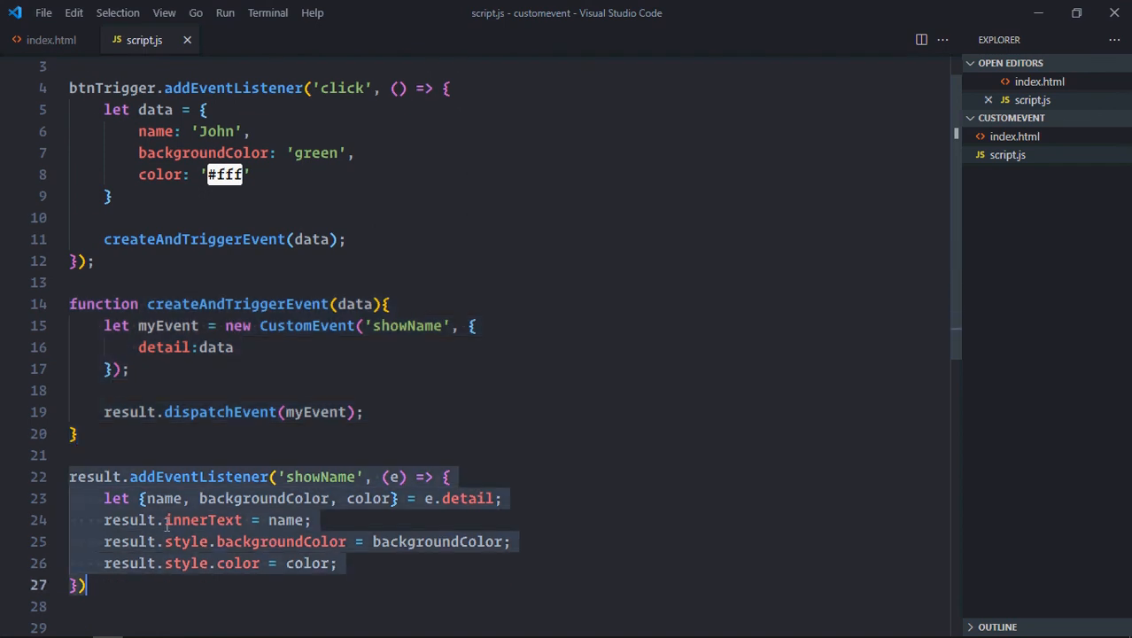
left_click(204, 520)
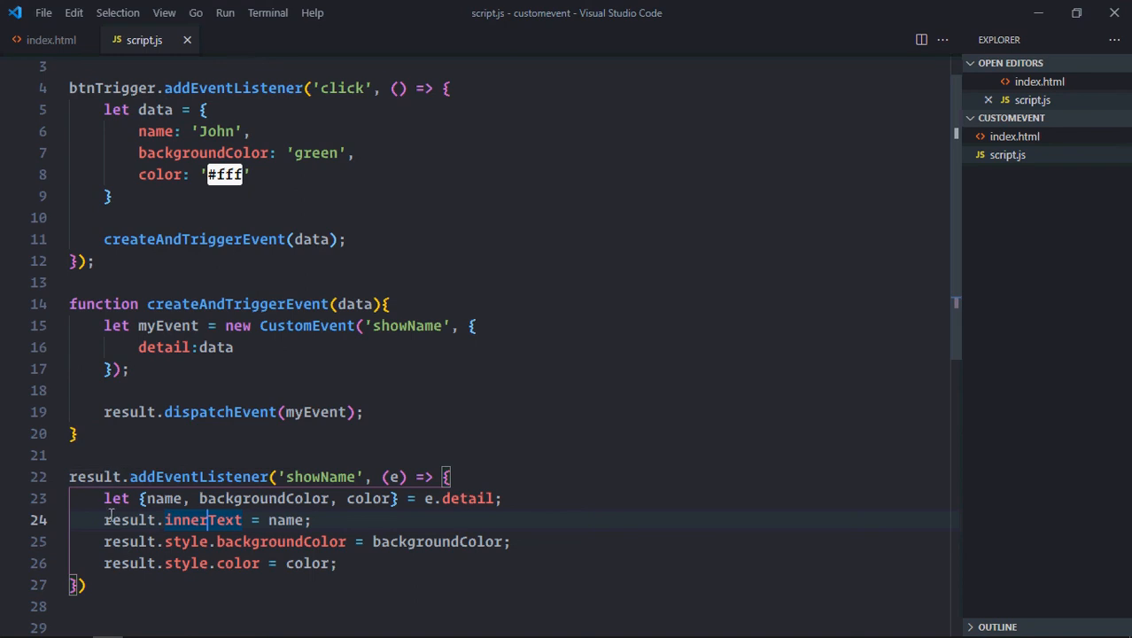
mouse_move(273, 544)
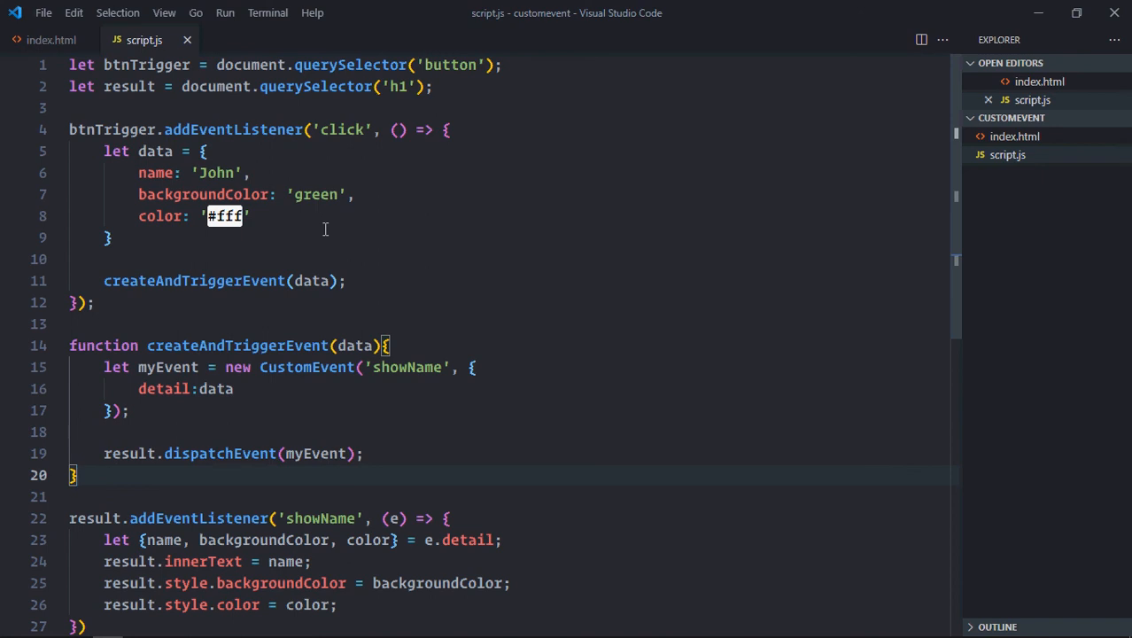
mouse_move(163, 230)
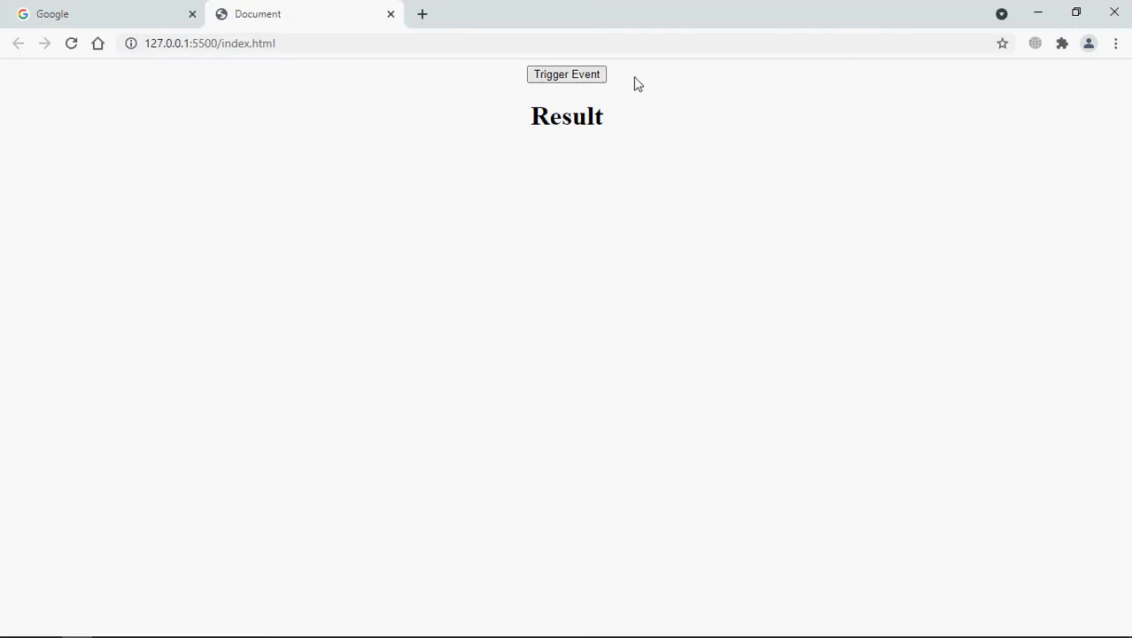
Step: Switch to the Chrome tab showing 127.0.0.1:5500/index.html
left_click(567, 74)
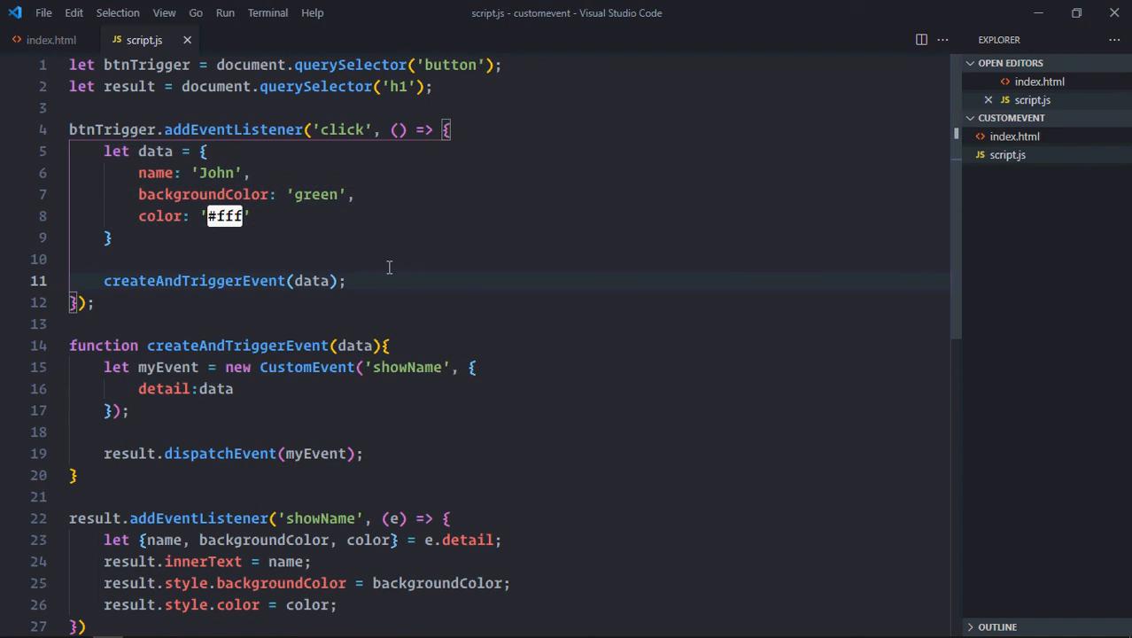
mouse_move(286, 317)
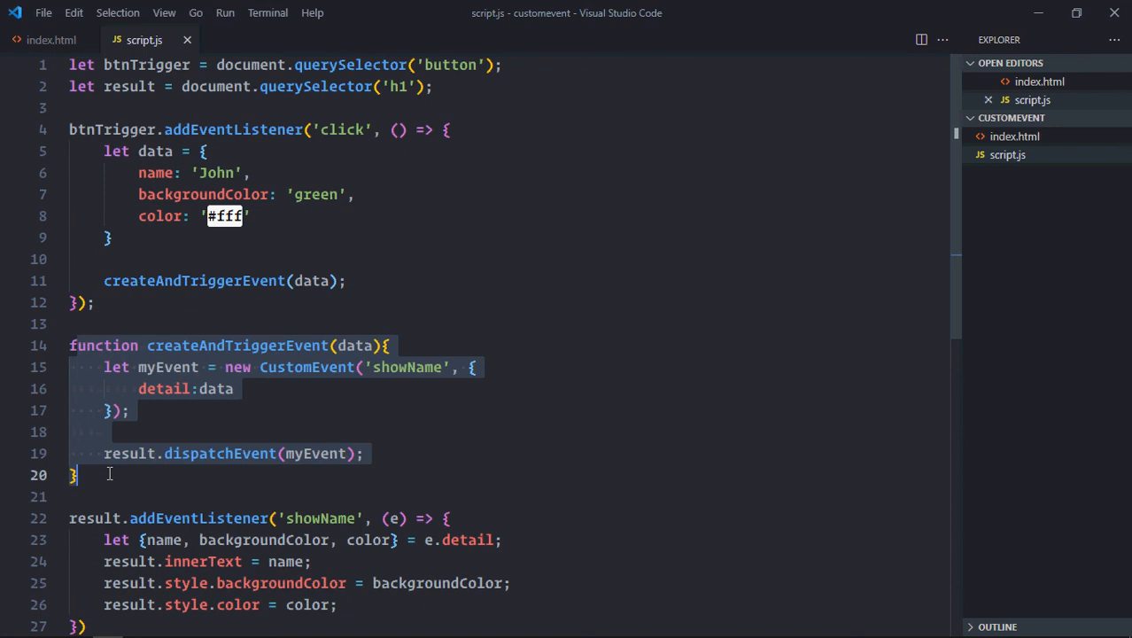
scroll("down", 3)
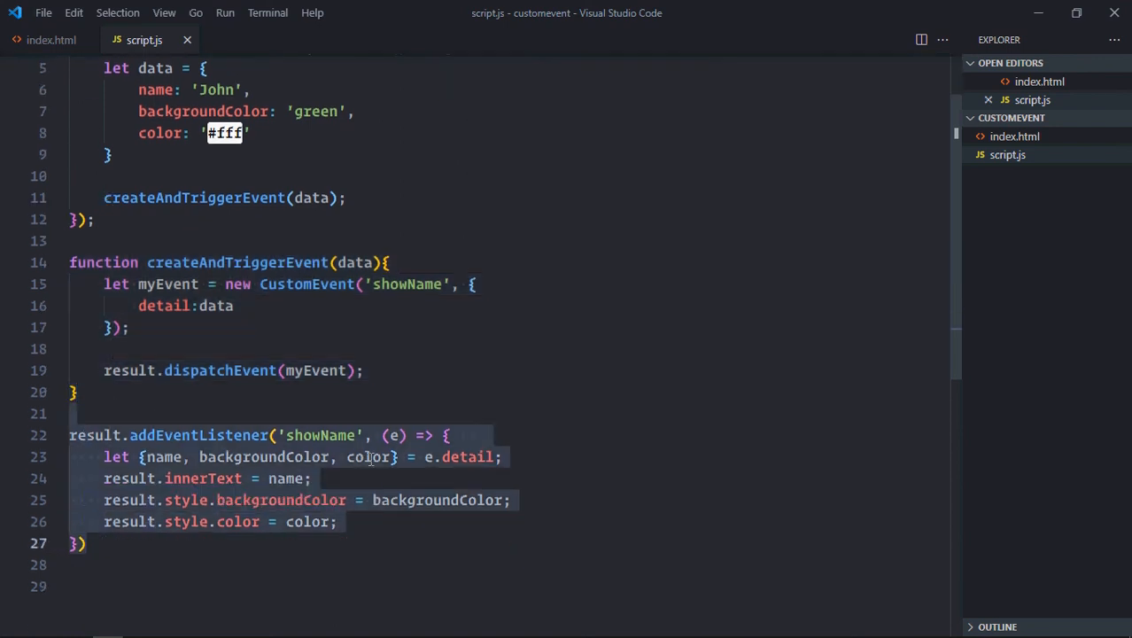
left_click(85, 543)
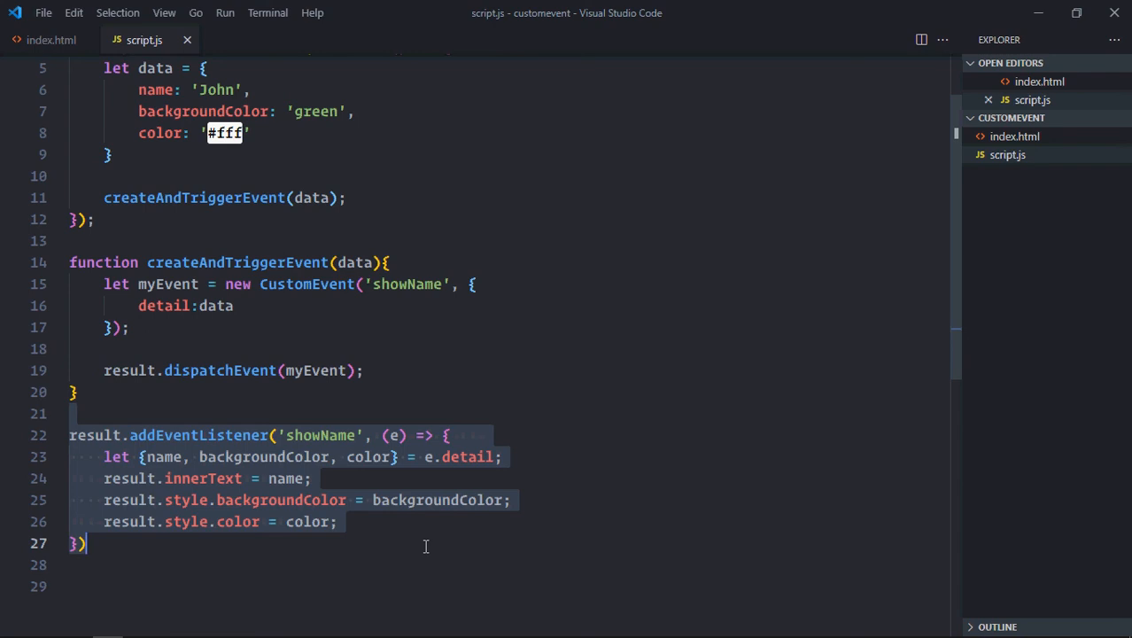